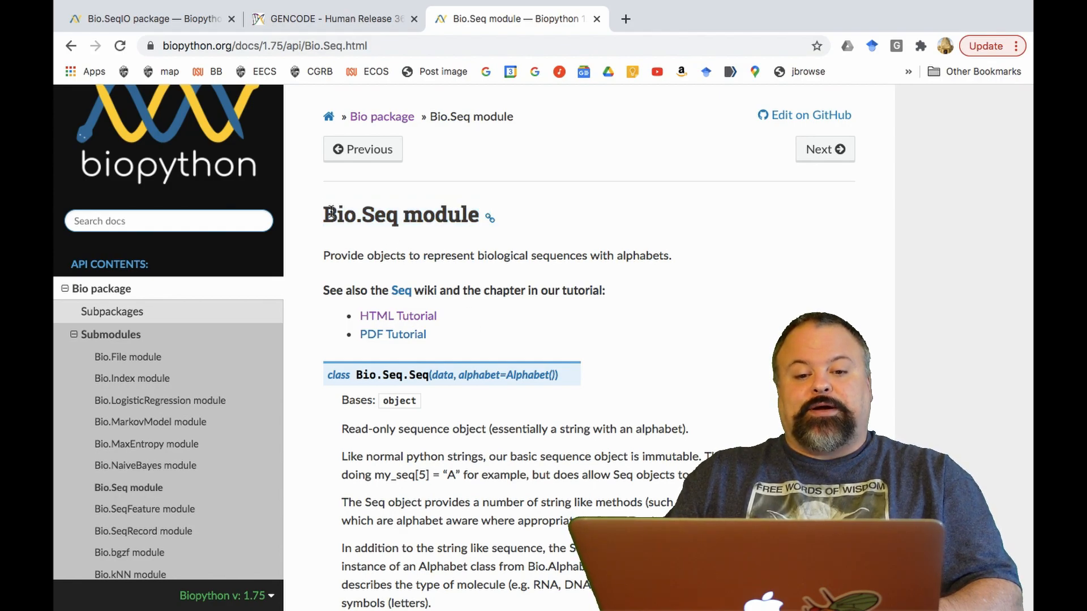
Scroll the Bio.Seq module page down to the Seq class description
scroll(down, 3)
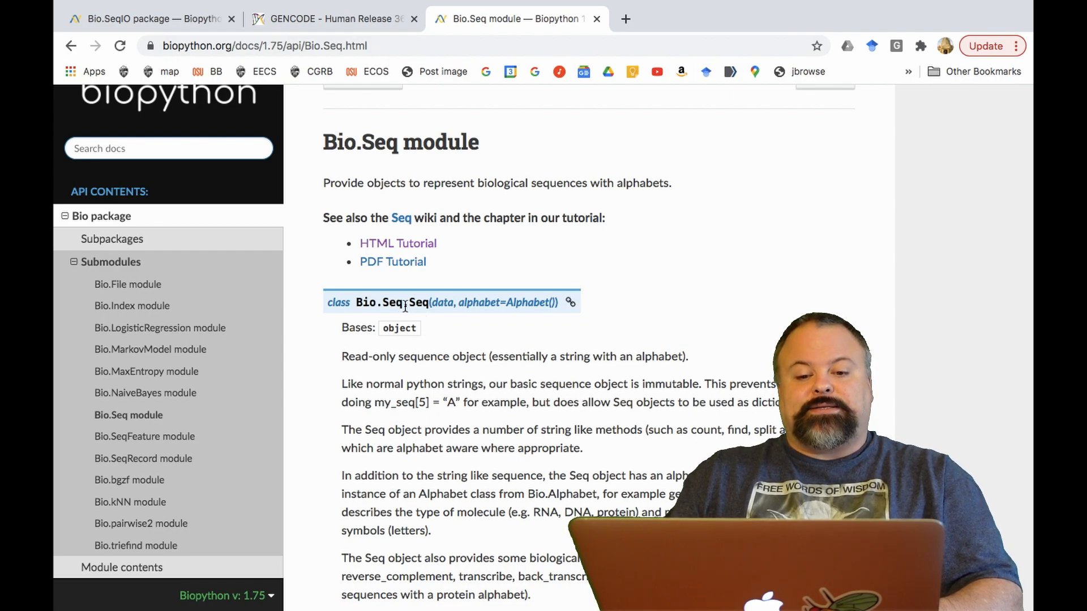
mouse_move(426, 333)
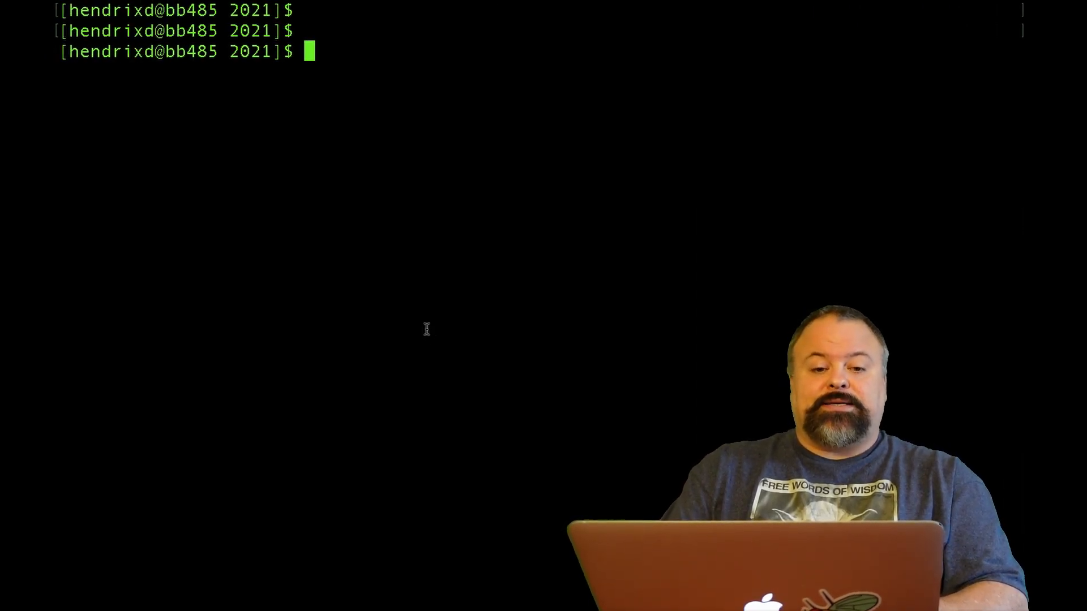
Start the Python shell and import Seq from Bio.Seq
text(python)
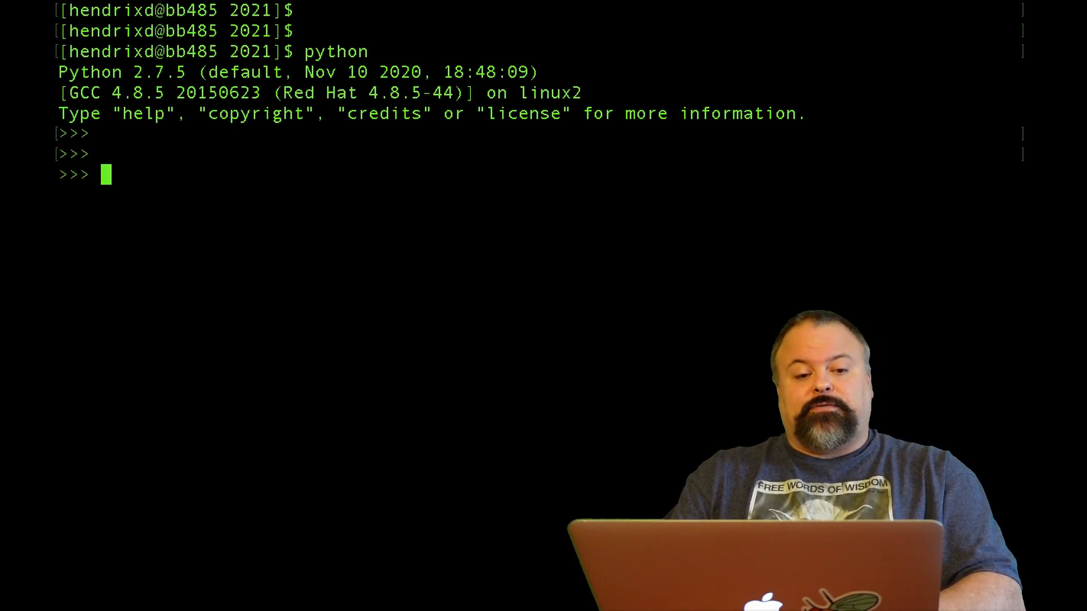
text(from Bio.Seq)
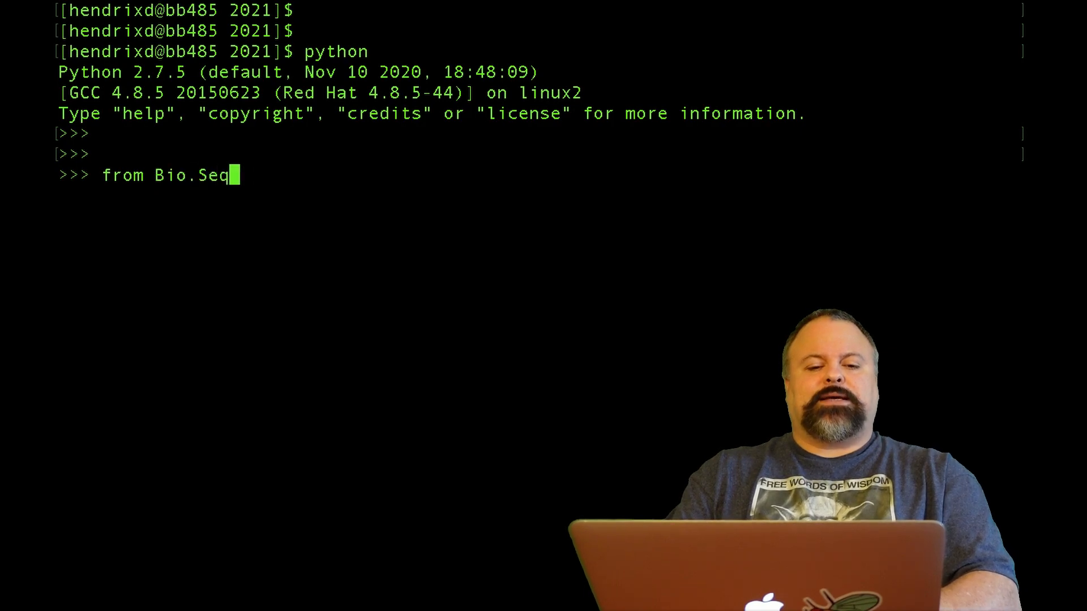
text(import SEq)
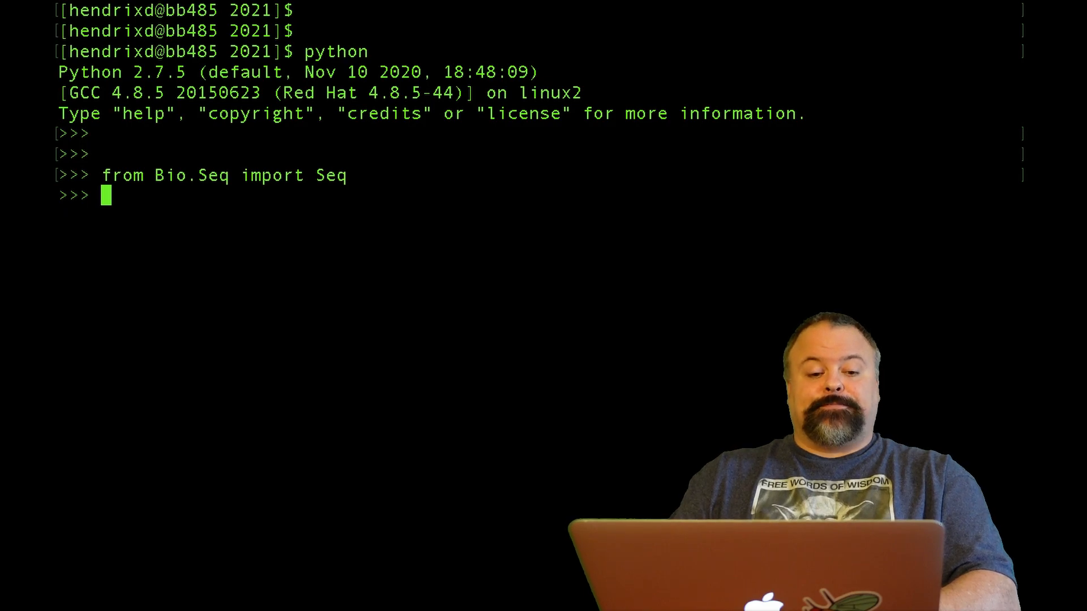
Create DNA = Seq('ATGCTGACGTATCGTACGTCA'), echo it and check type(DNA)
text(DNA)
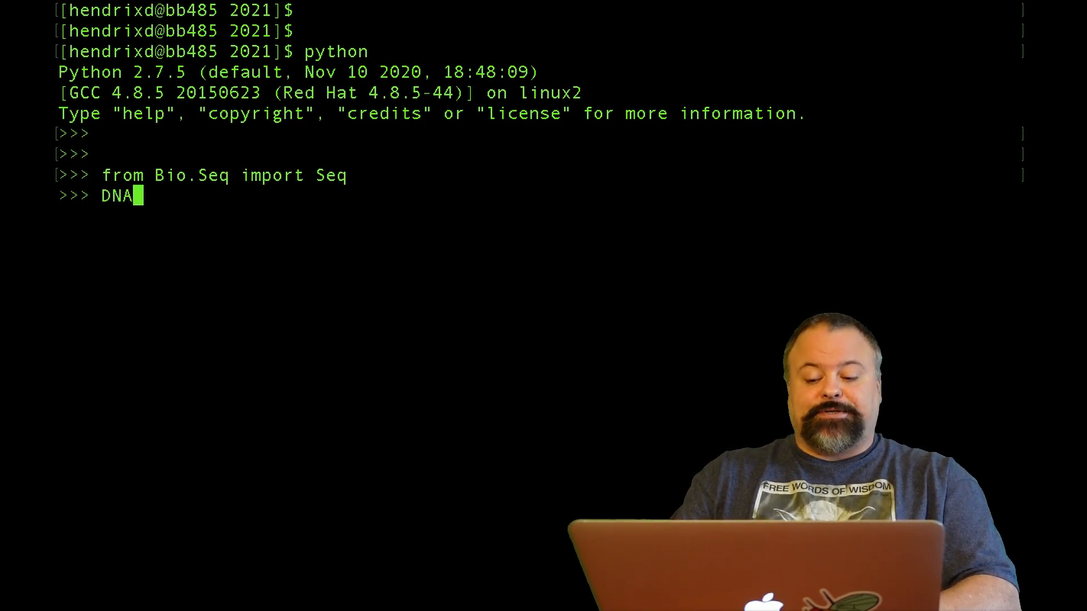
text(= Seq)
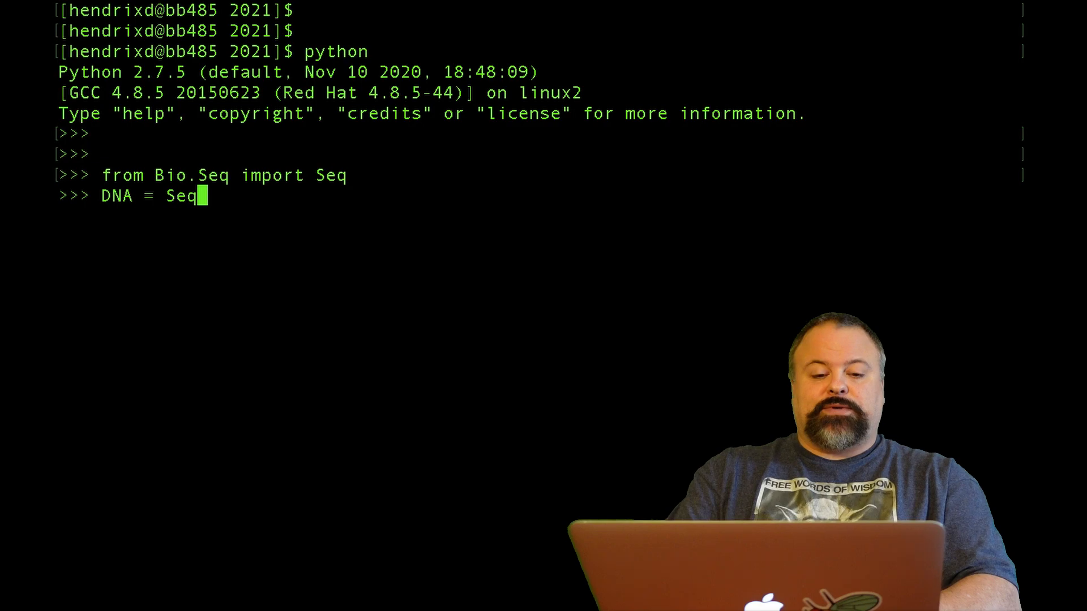
text((''))
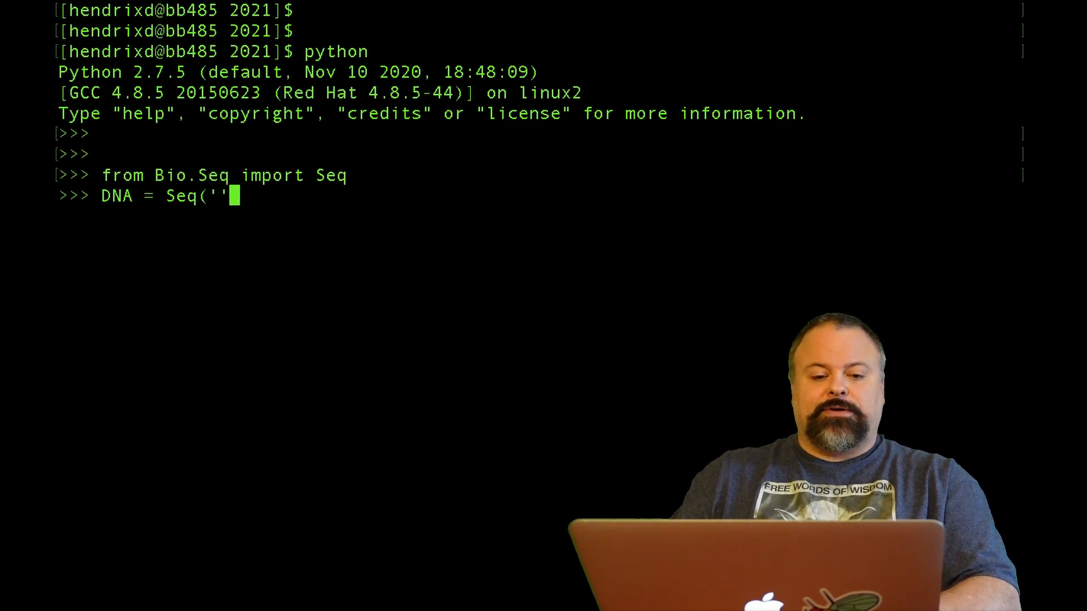
text(ATGCTGACGTATCGTACGTCA)
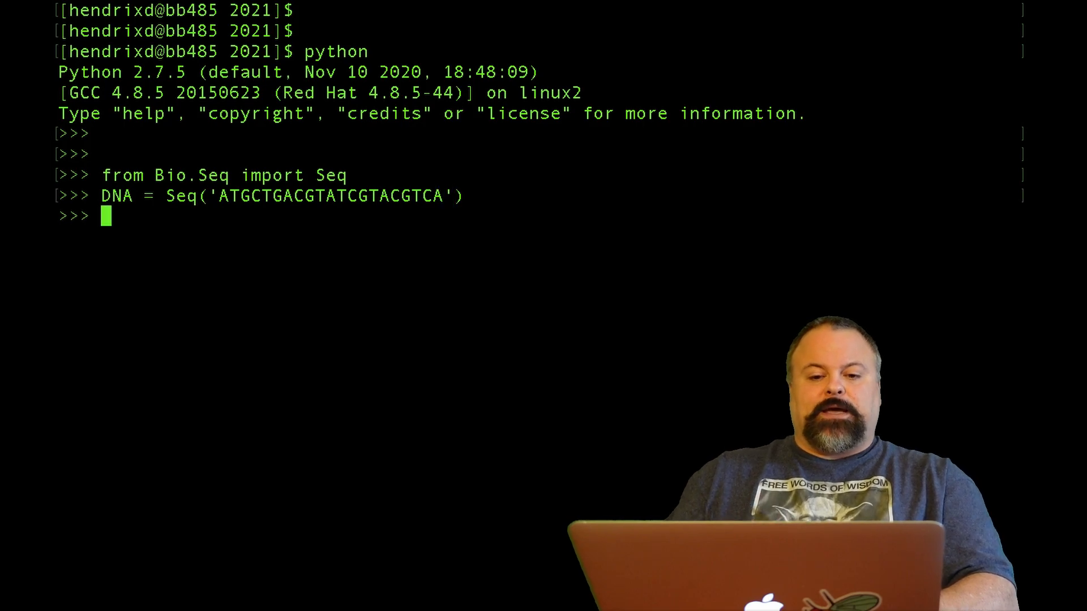
text(DNA)
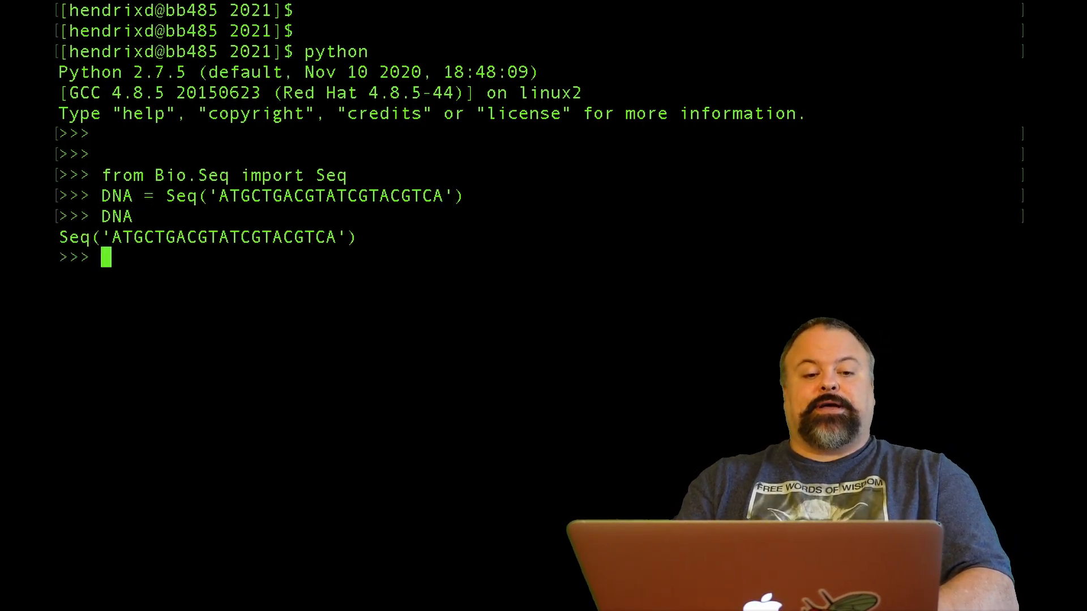
text(type)
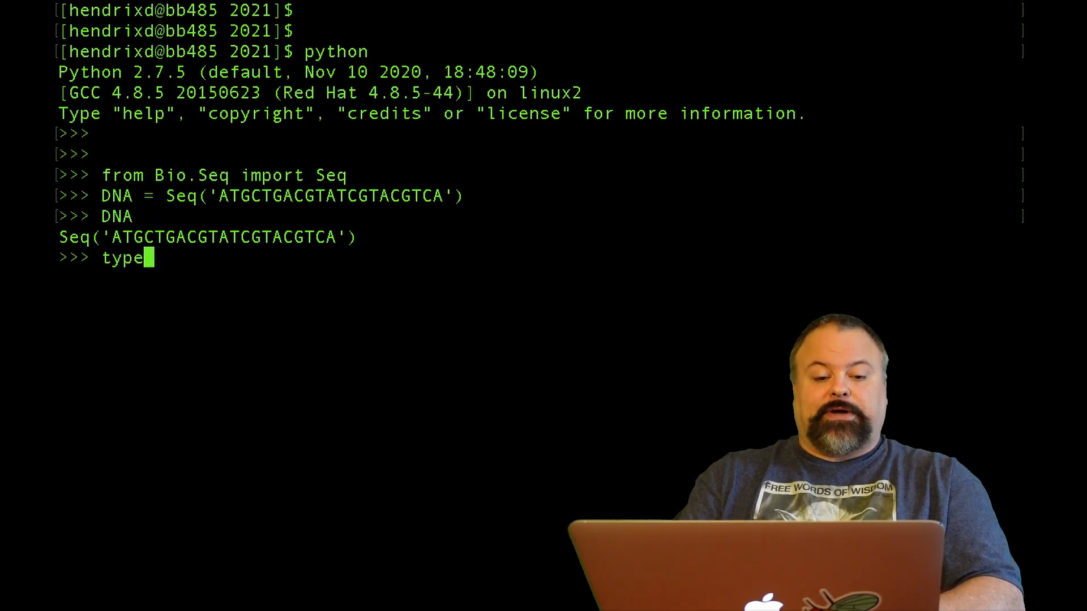
text((DNA))
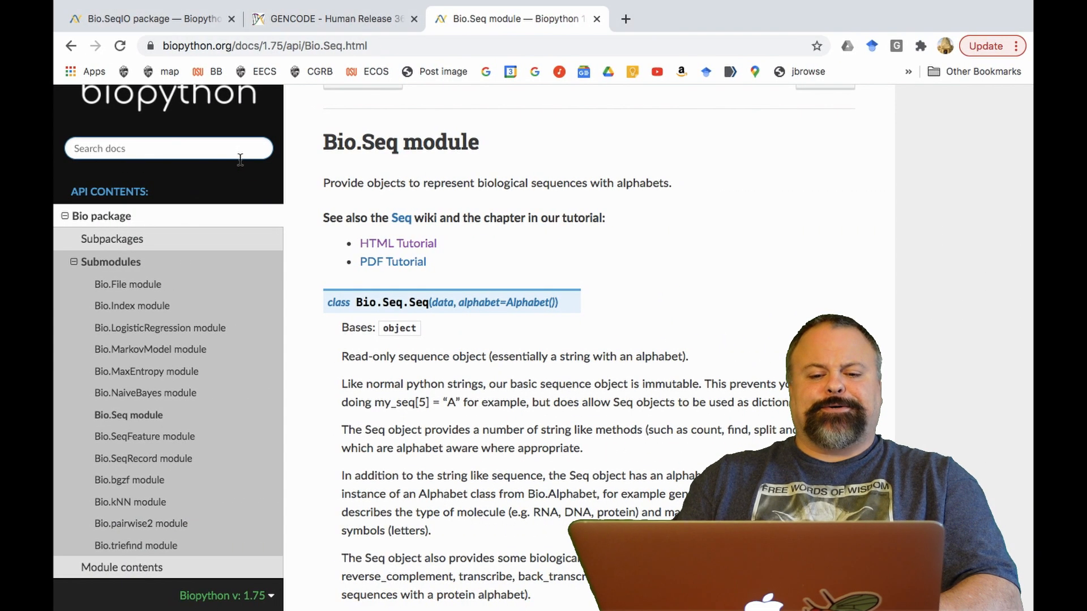
mouse_move(367, 173)
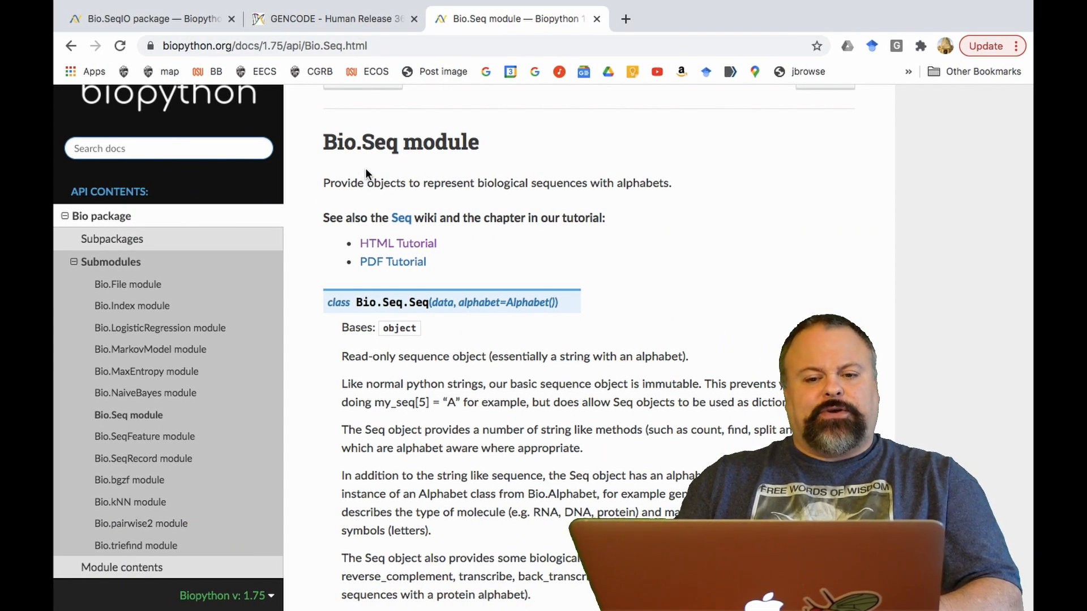
double_click(381, 142)
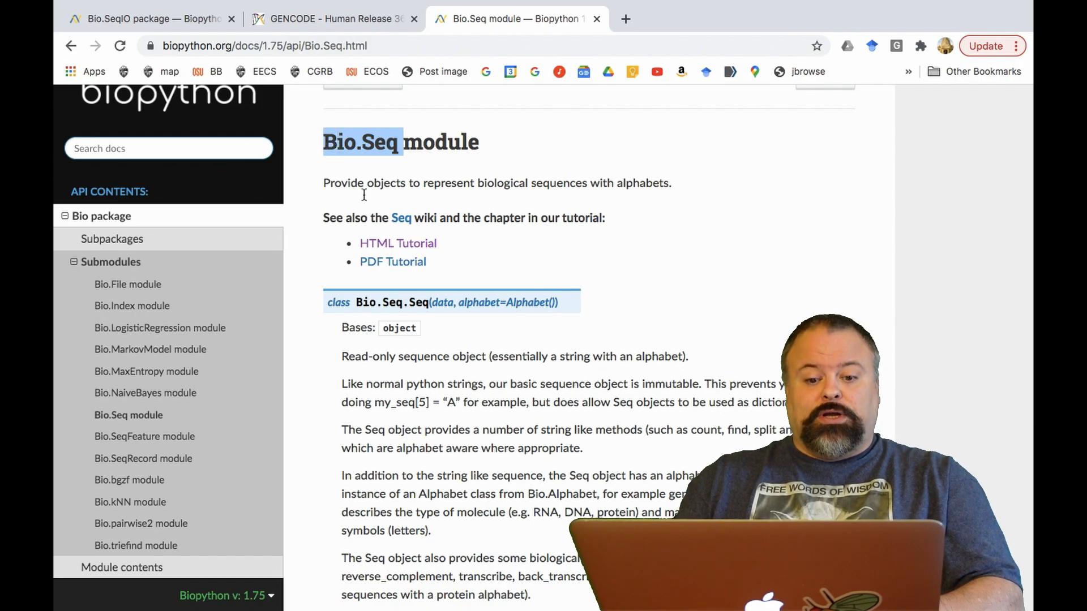
mouse_move(423, 327)
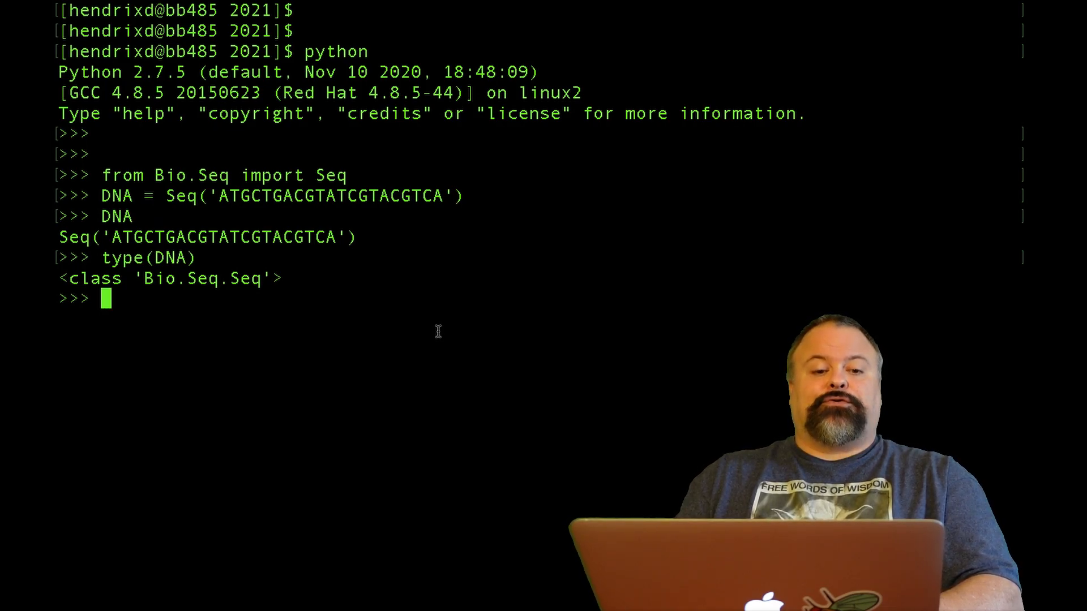
Transcribe the DNA sequence into RNA with DNA.transcribe()
text(DN)
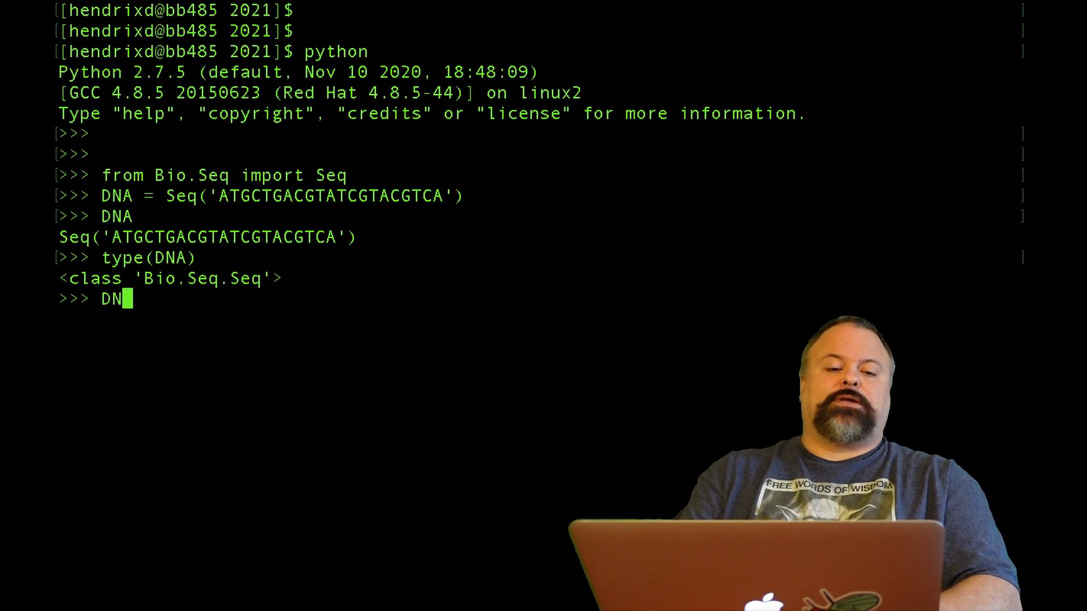
text(.trn)
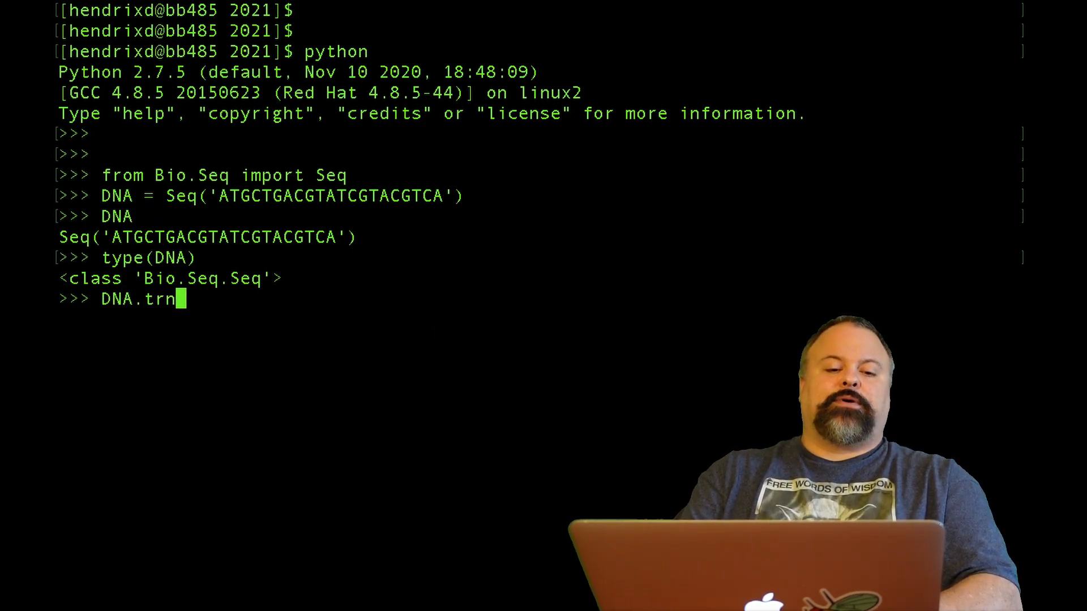
text(anscribe())
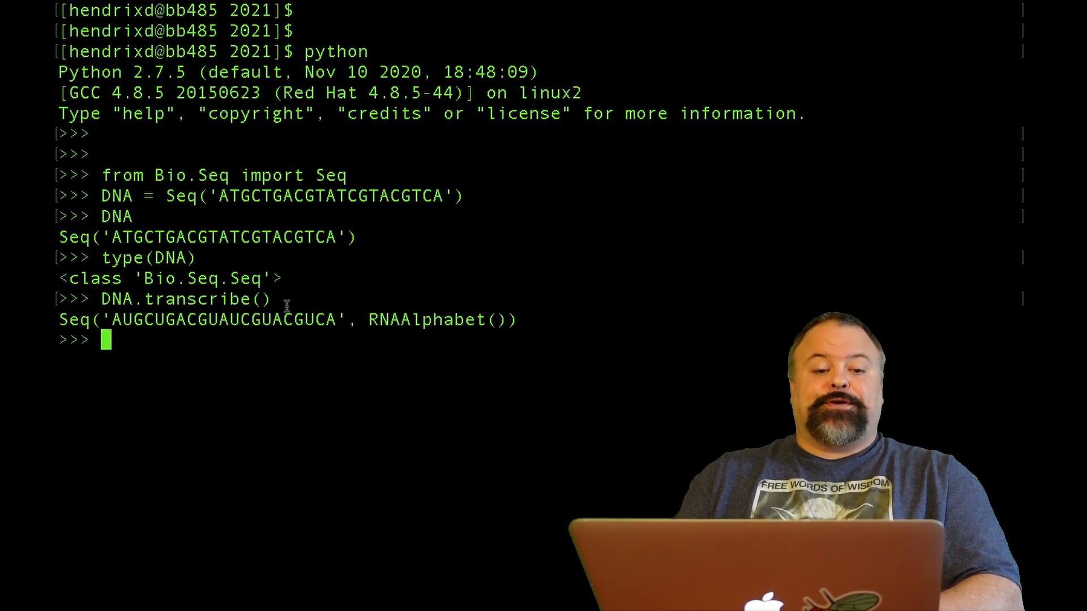
mouse_move(279, 309)
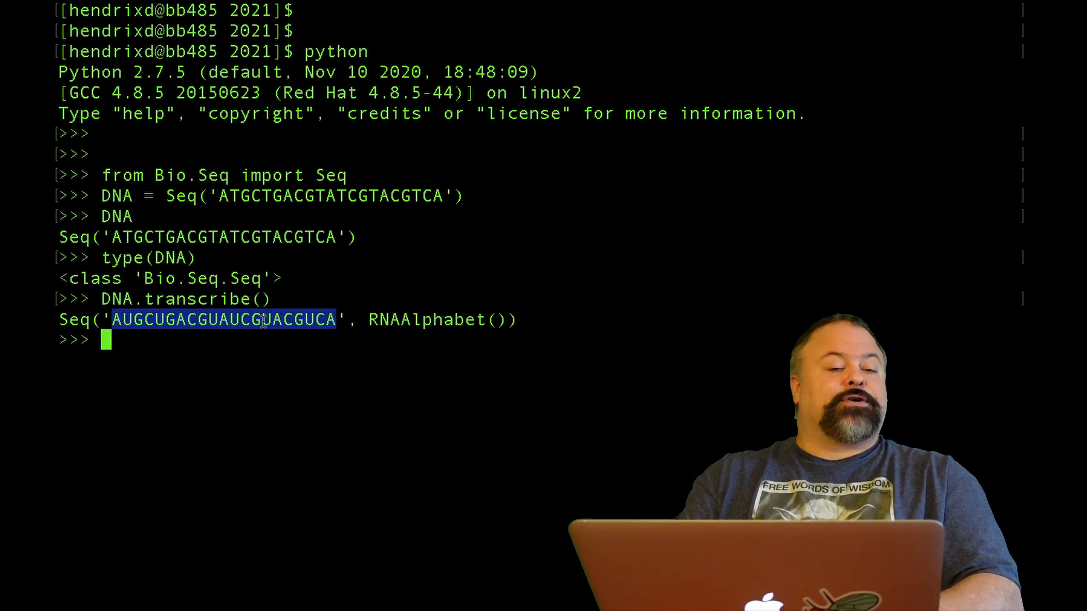
Show DNA.reverse_complement(), highlighting the ATG start codon
text(DNA.r)
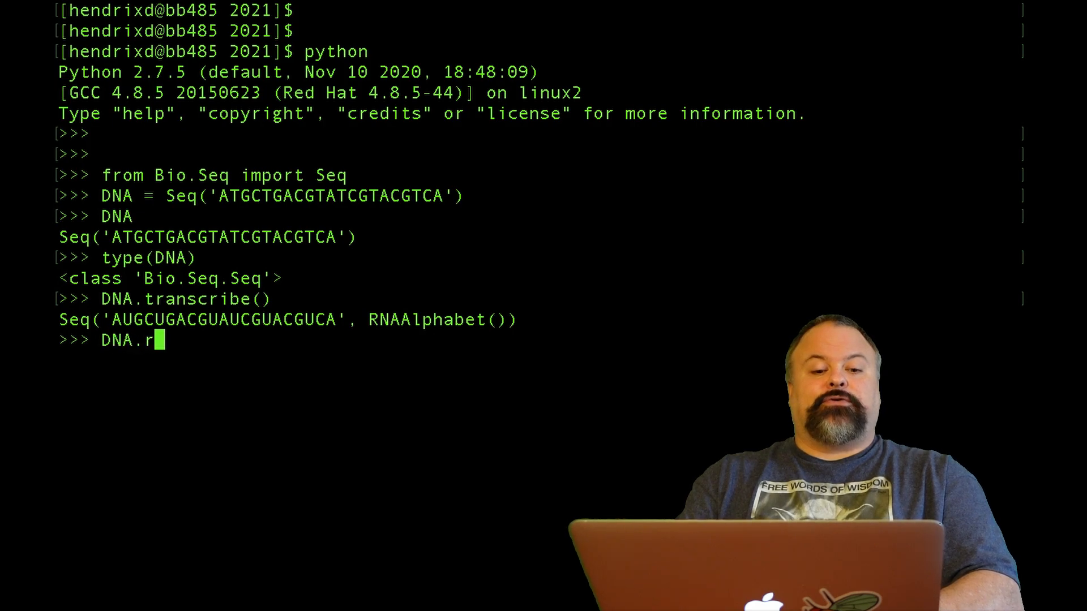
text(everse_complement()
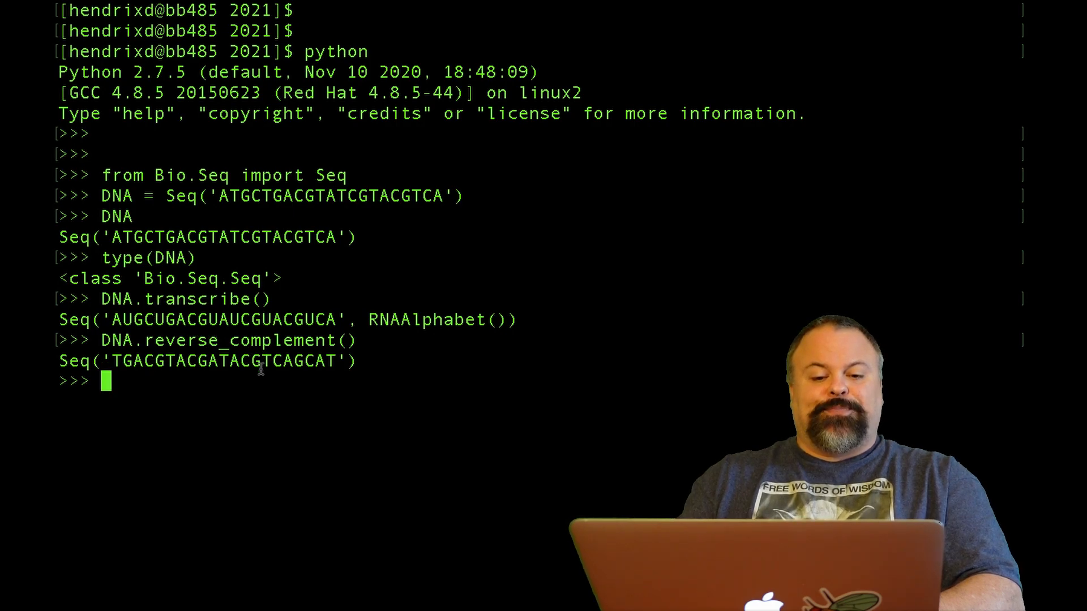
drag(115, 361, 332, 360)
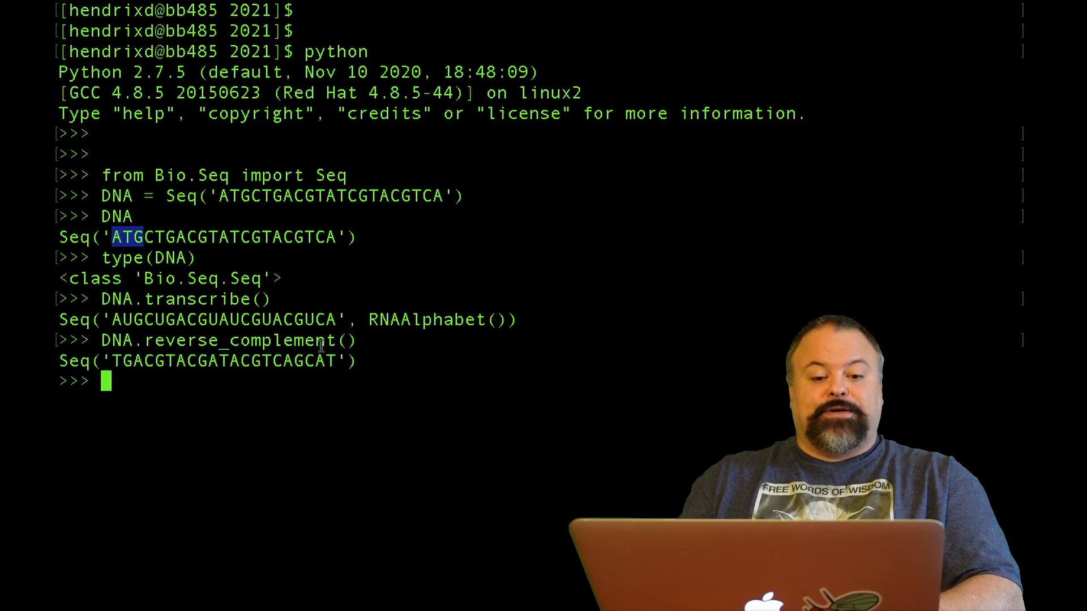
double_click(326, 360)
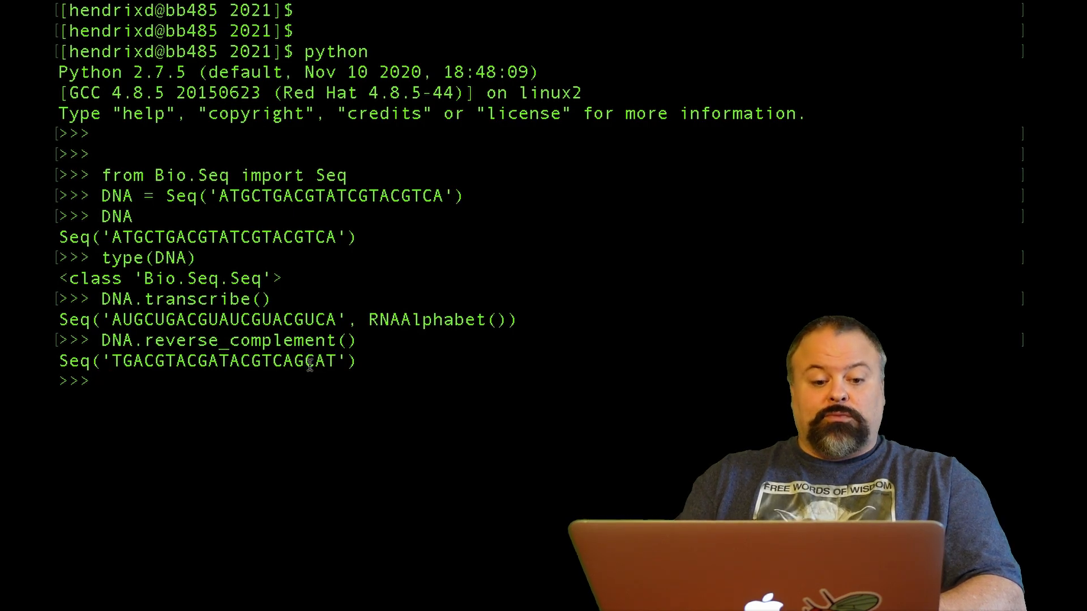
text(DNA.reverse_complement())
text(DNA.complement()
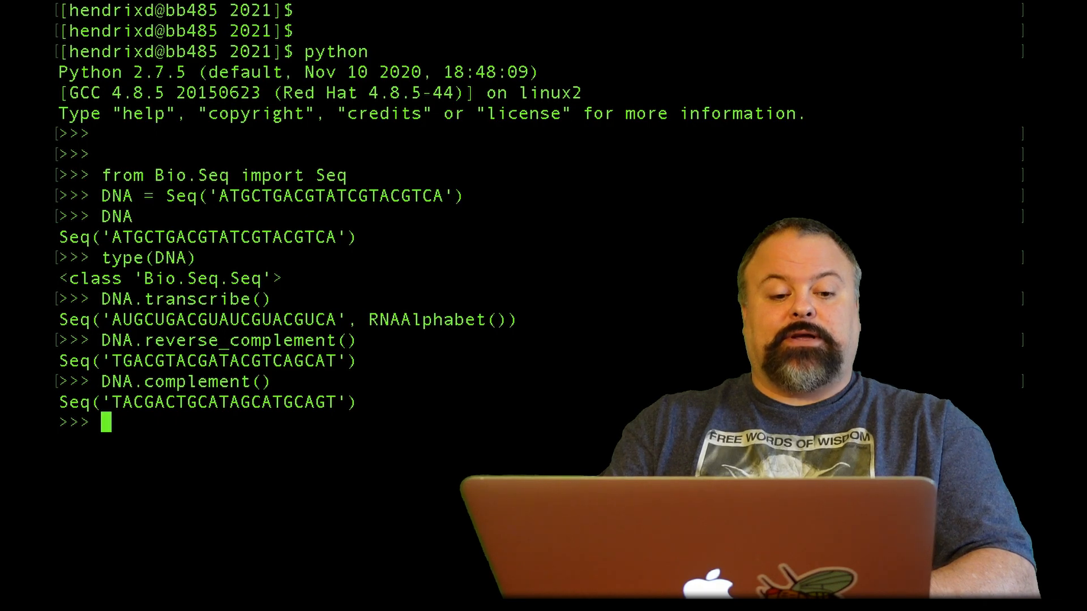
Create ORF = Seq('ATGCTGGGCAACGCATAG')
text(ORF)
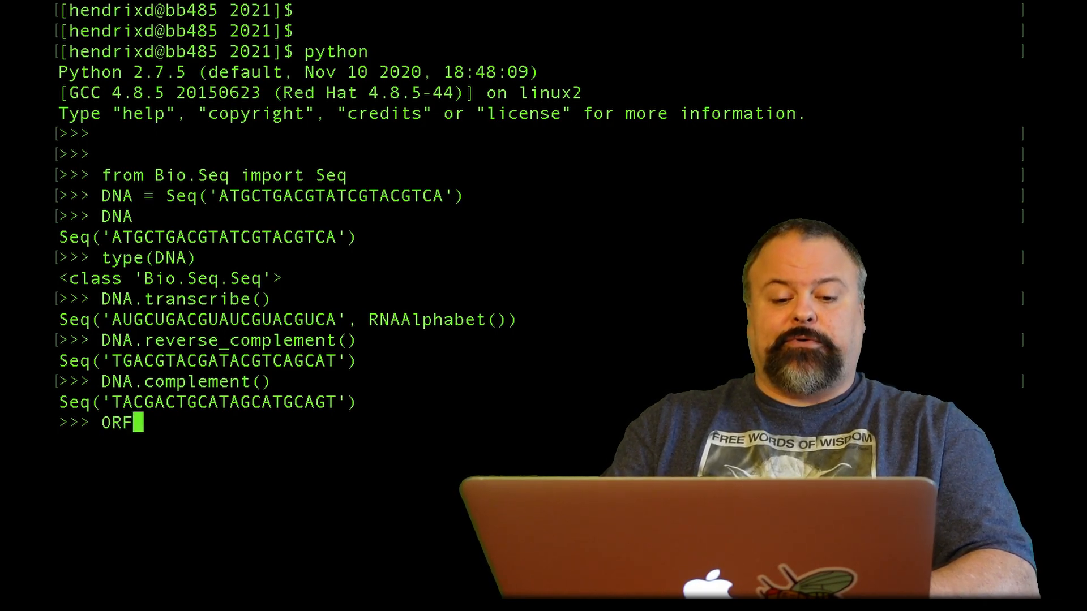
text(= Seq())
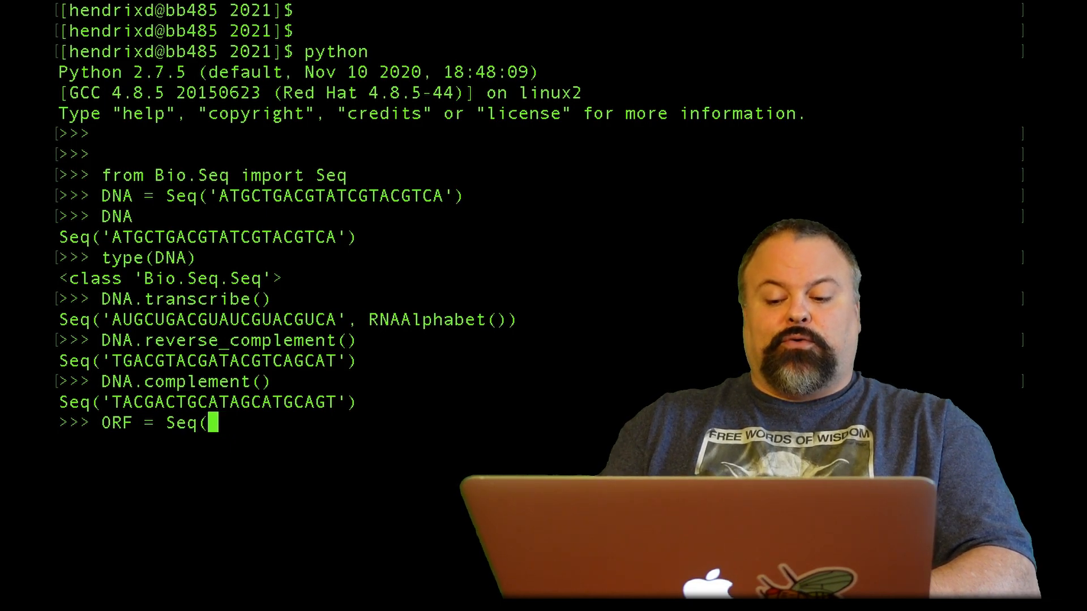
text('ATG'))
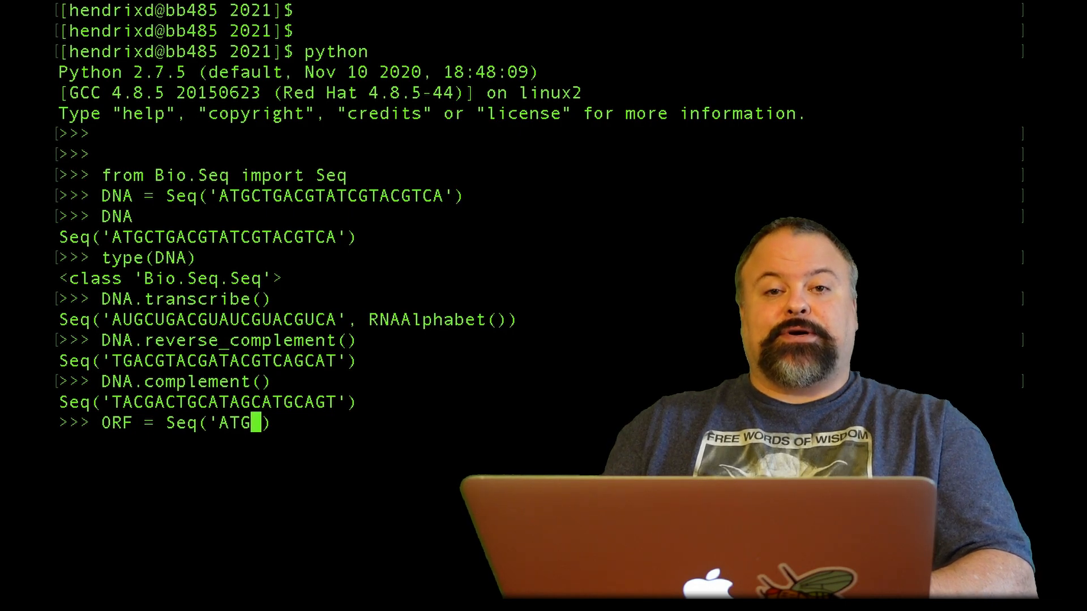
text(CTG)
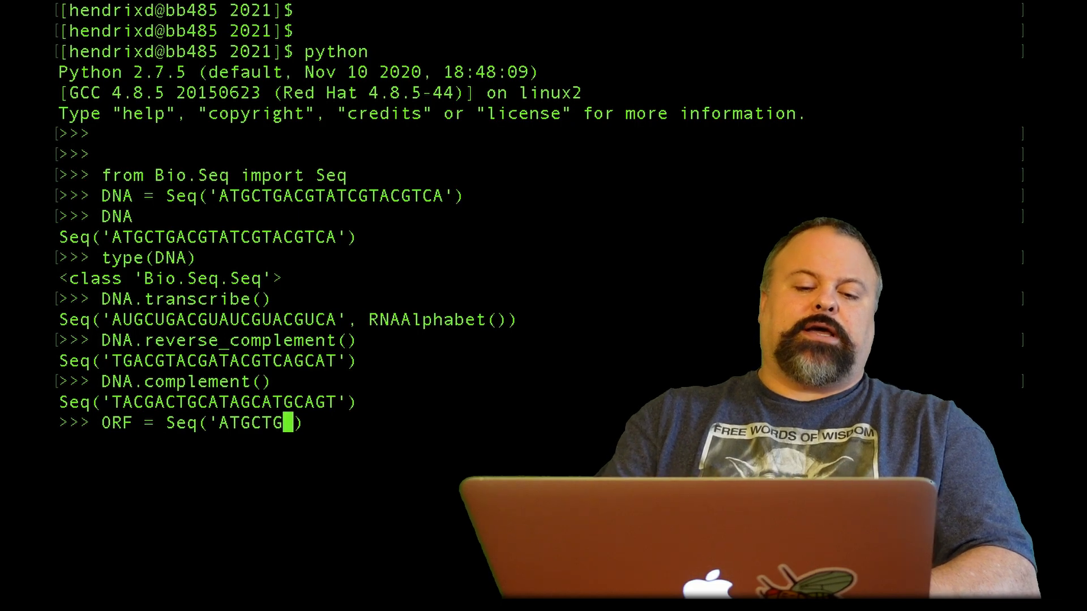
text(GGCAAC)
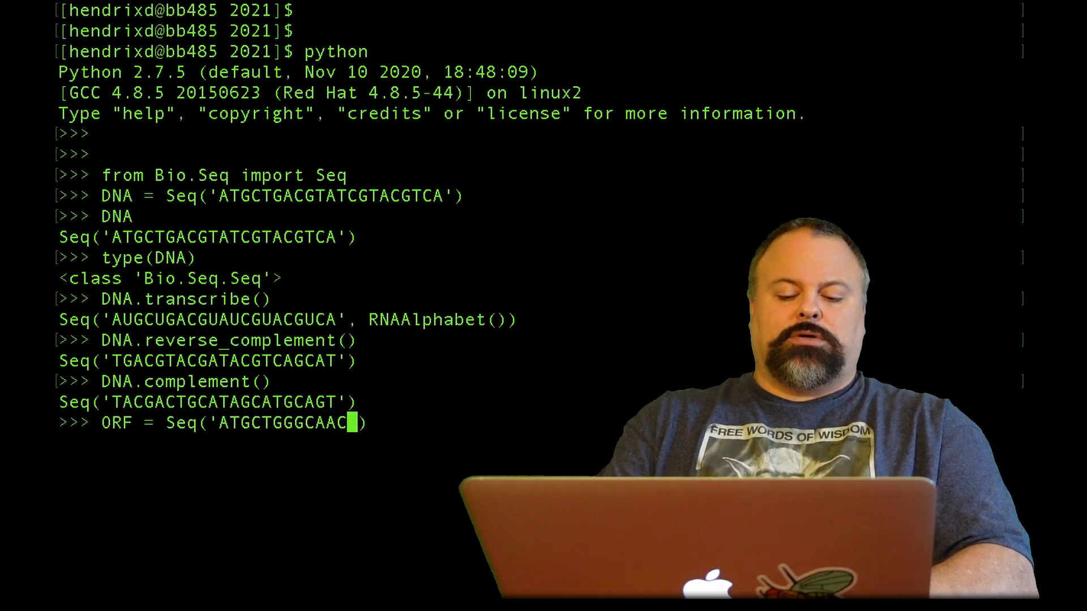
text(GCA)
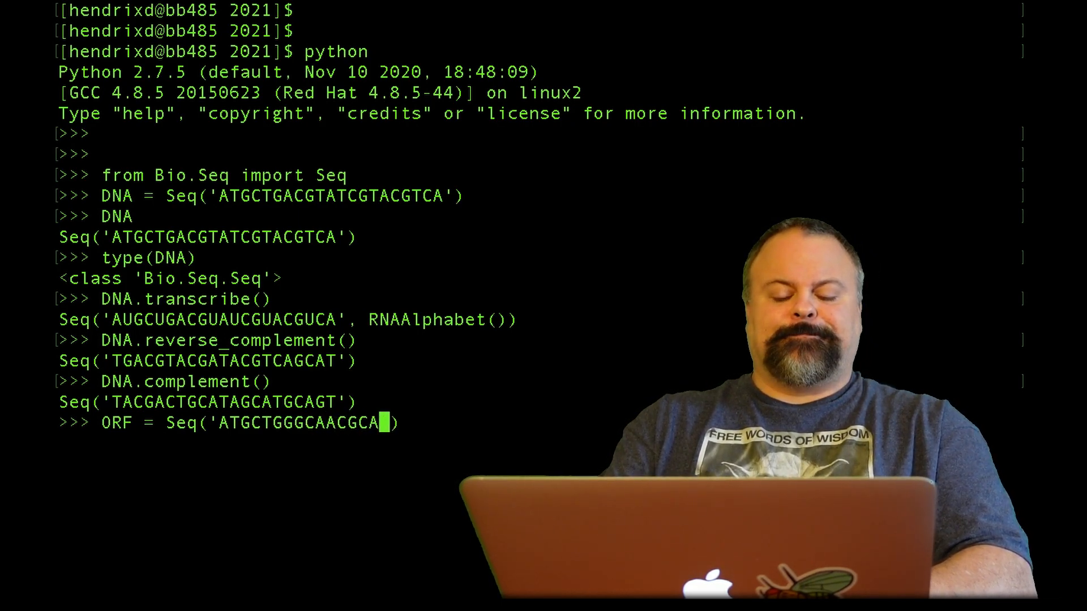
text(TAG)
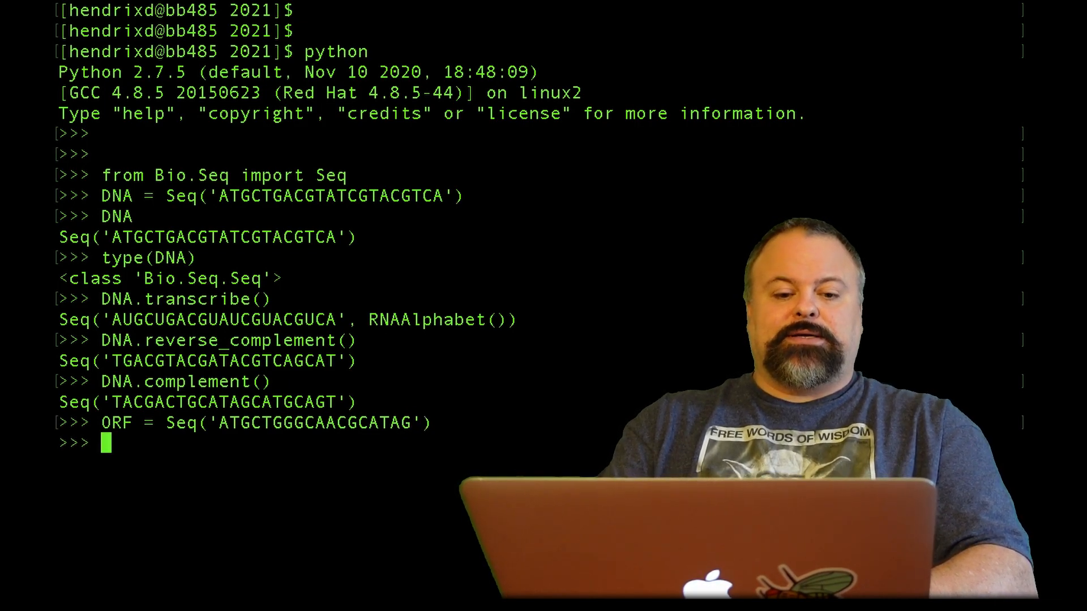
Transcribe the ORF into RNA with ORF.transcribe()
text(O)
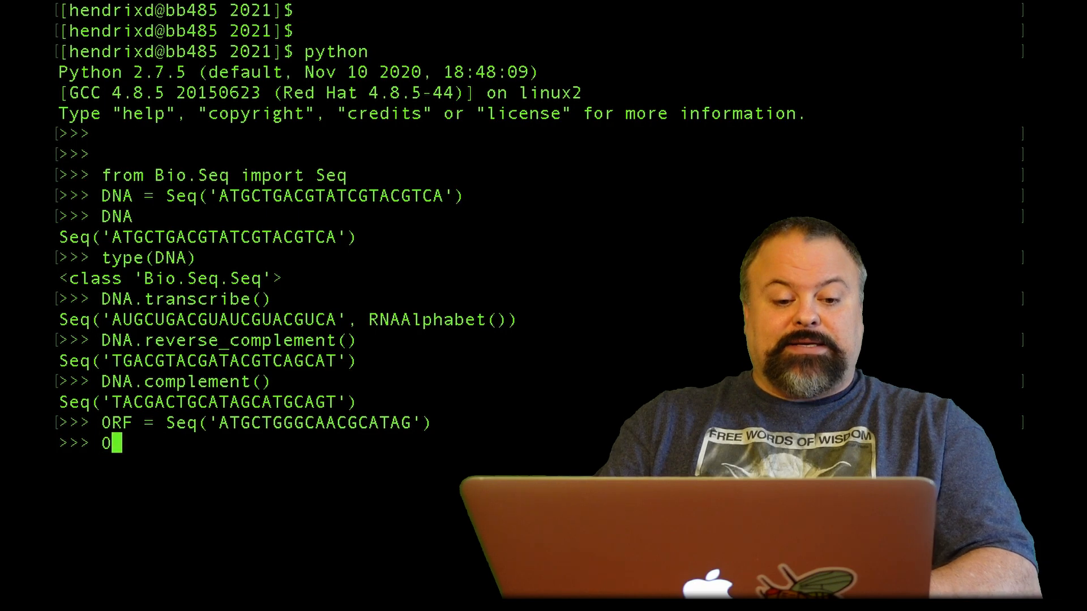
text(RF.tra)
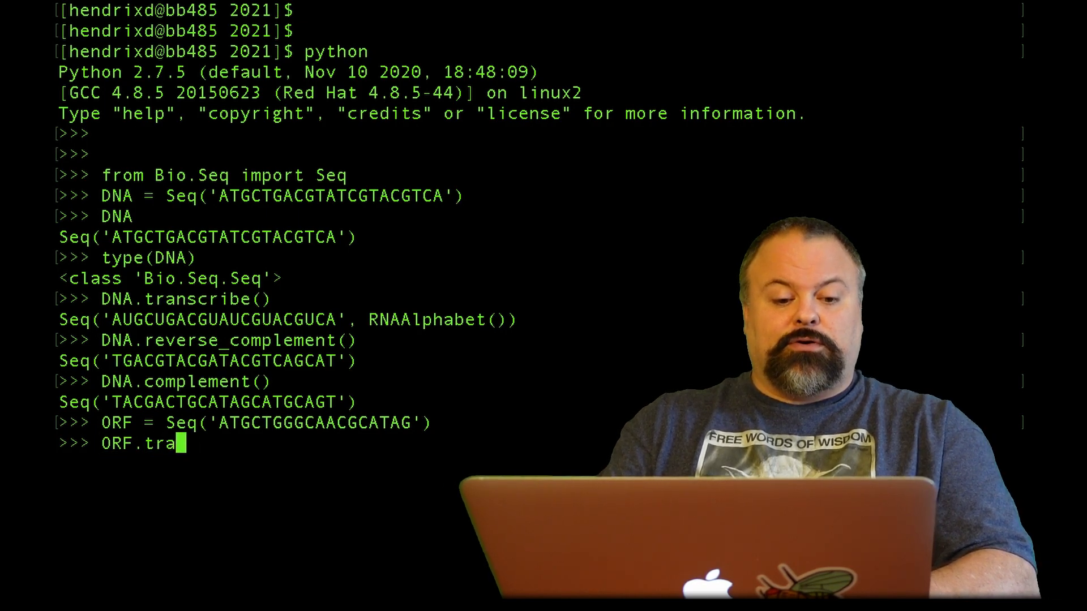
text(nscribe())
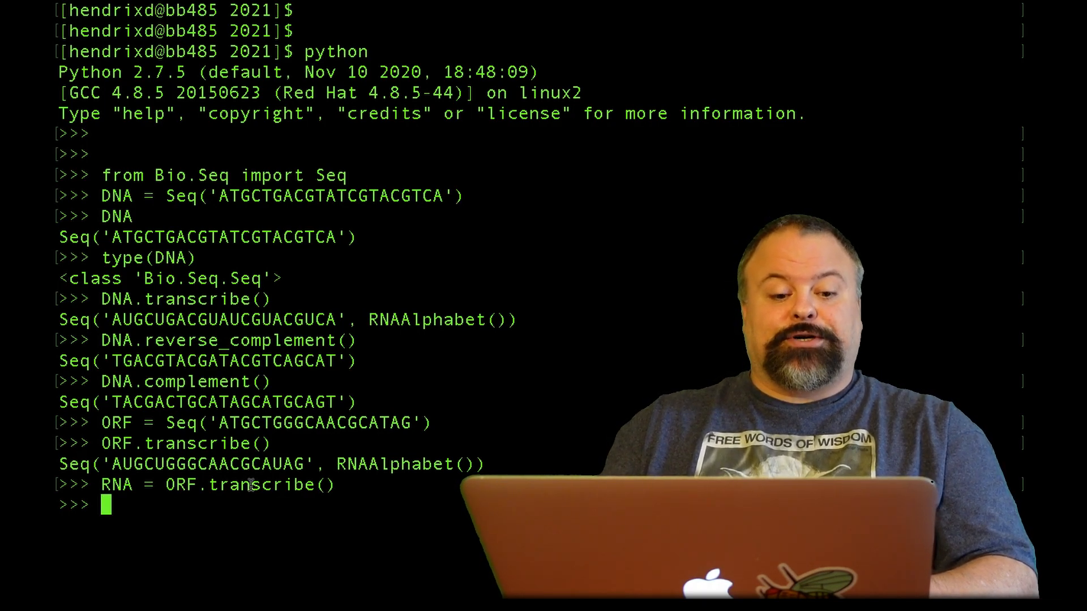
Echo DNA, ORF and RNA, highlighting the RNA transcript and RNAAlphabet label
drag(112, 464, 303, 463)
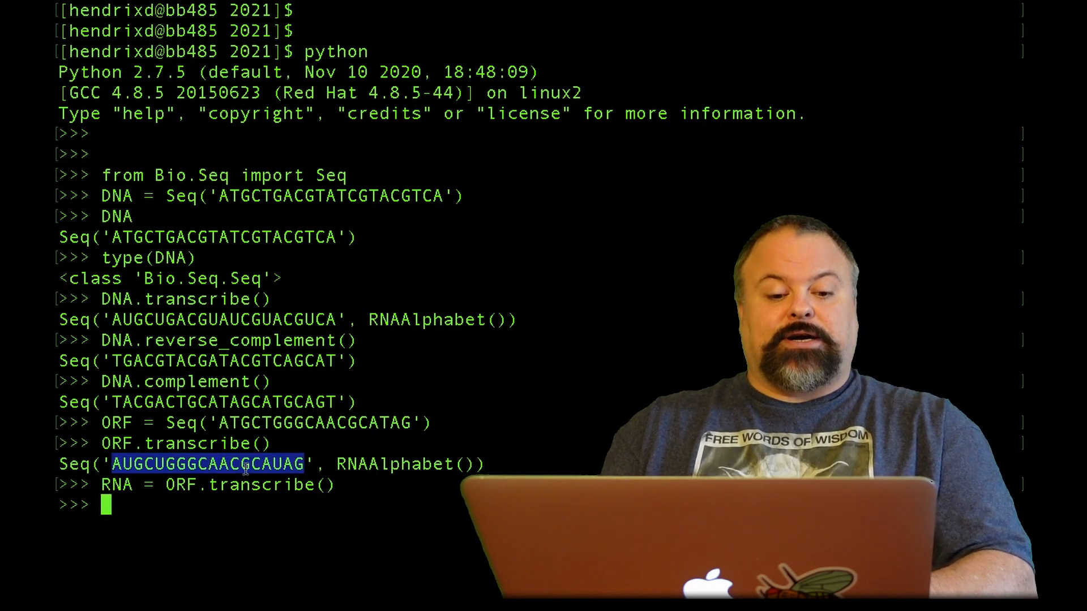
text(DNA)
text(ORF)
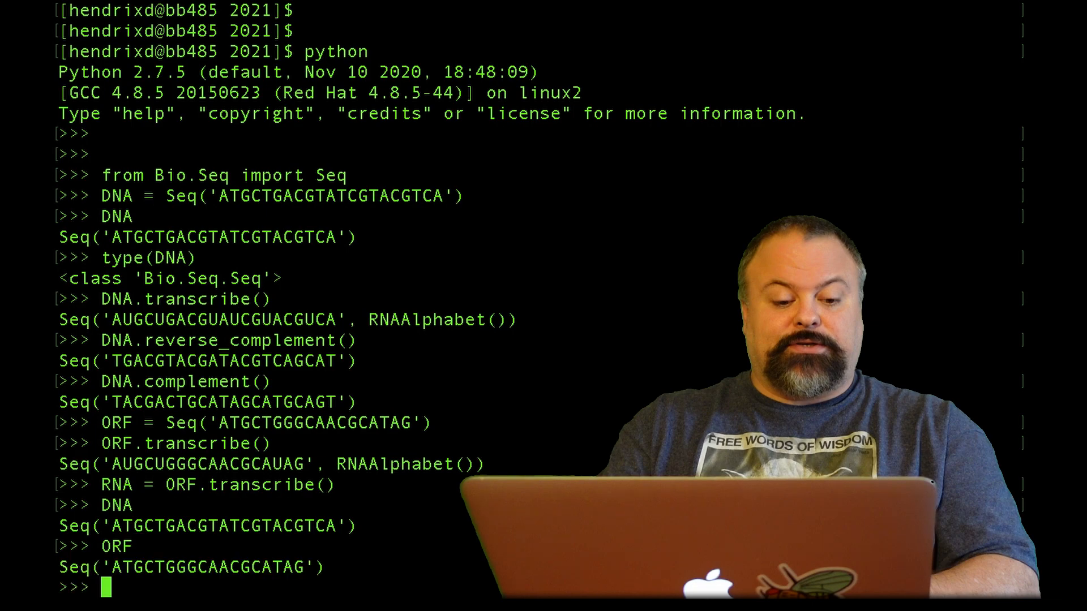
text(RNA)
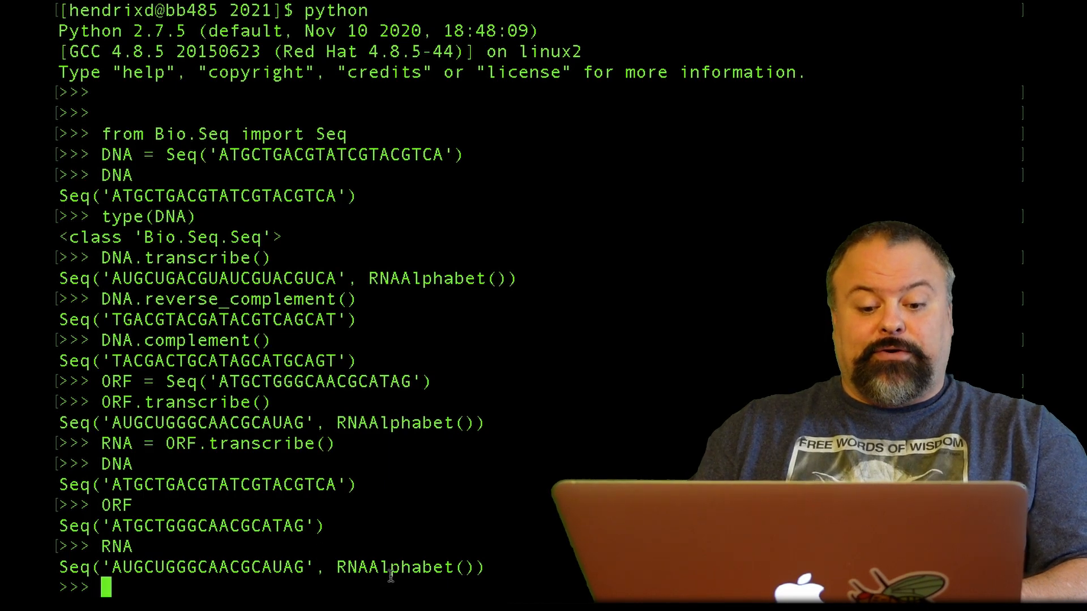
double_click(394, 567)
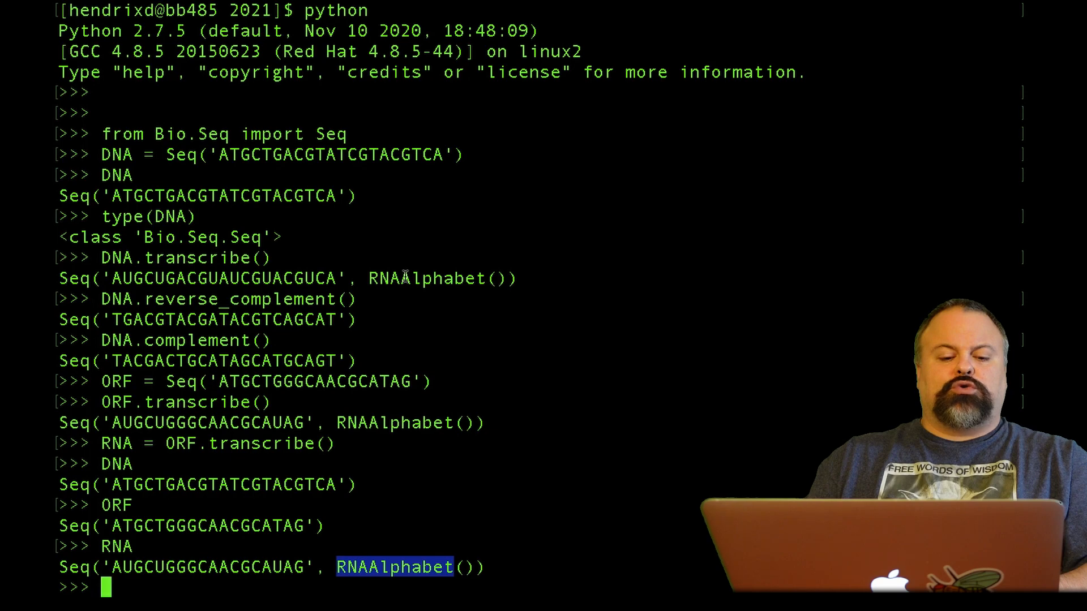
Save RNA.translate() as Protein, showing MLGNA* and highlighting the stop asterisk
text(RNA.)
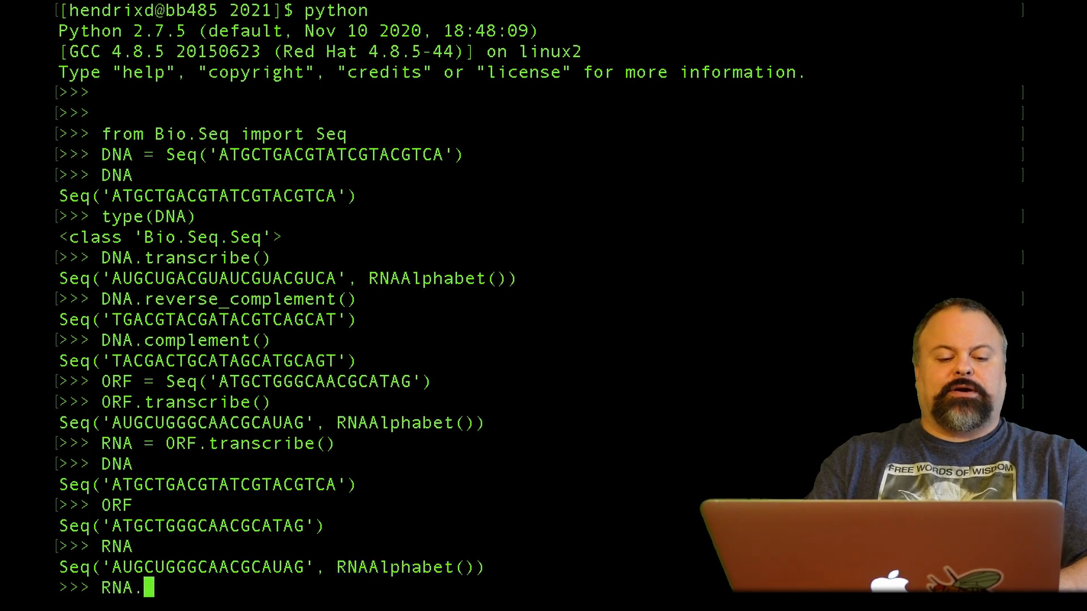
text(translate()
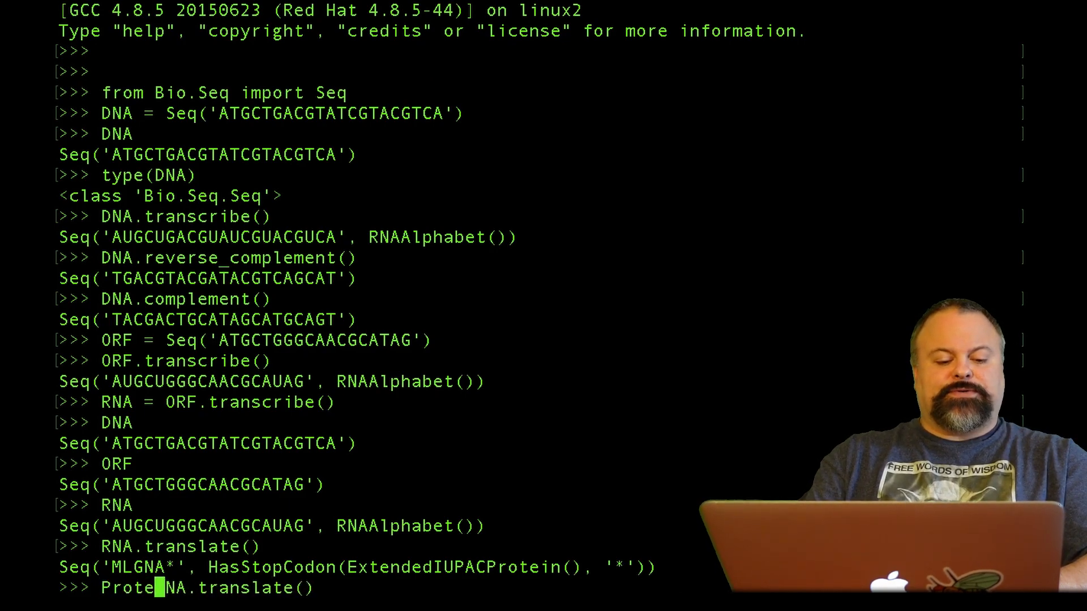
key(enter)
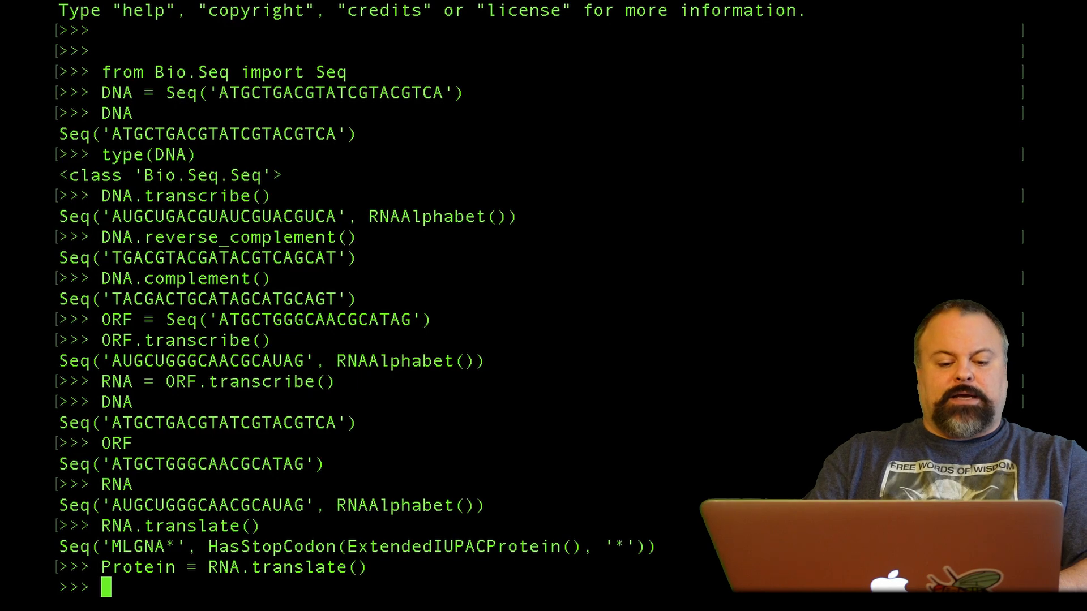
text(Protein)
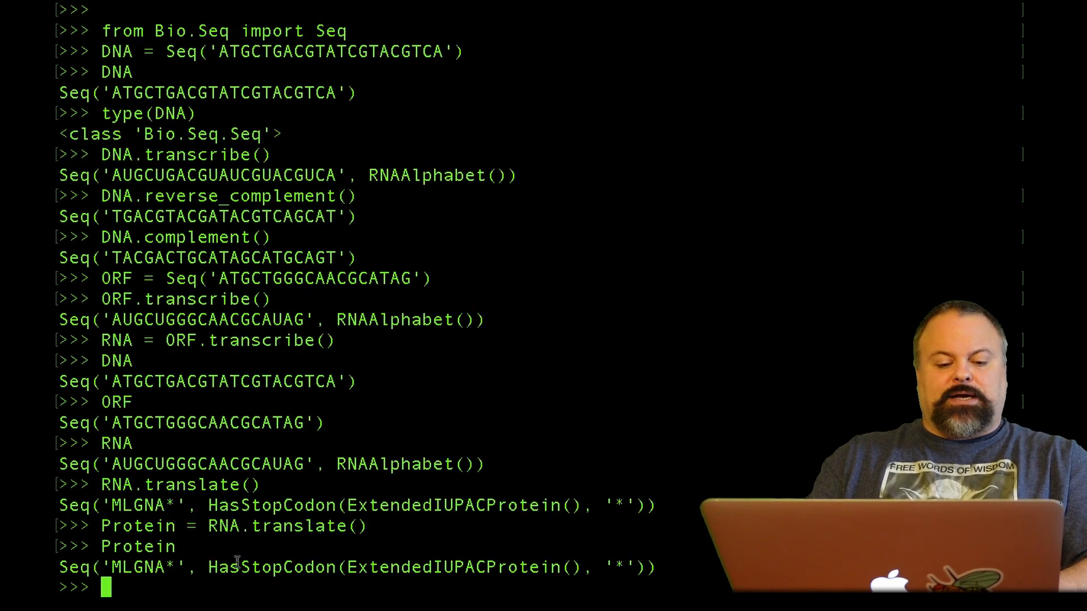
drag(208, 568, 583, 567)
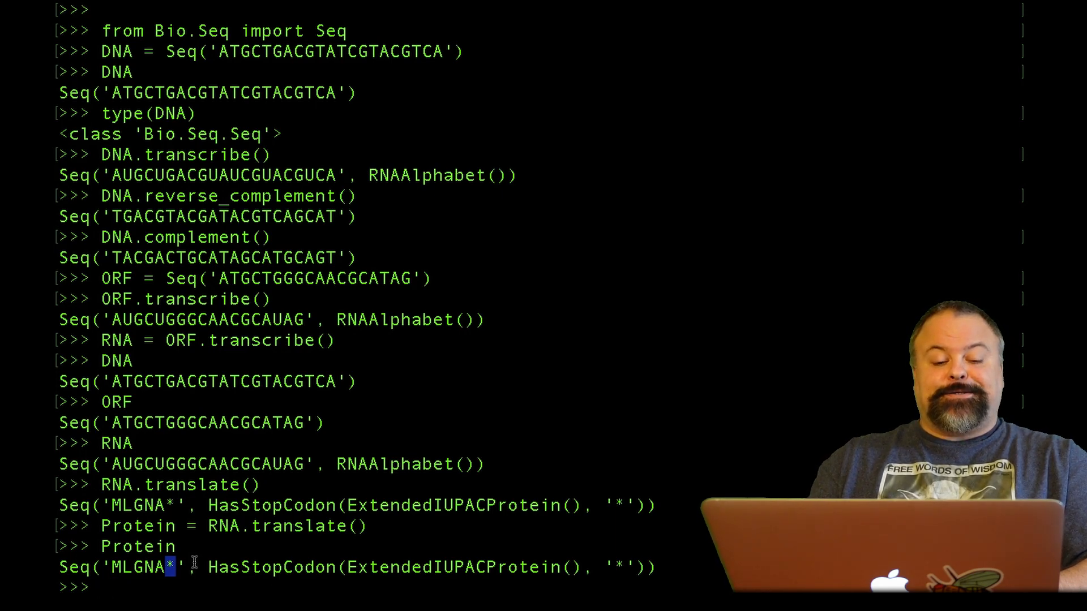
double_click(137, 547)
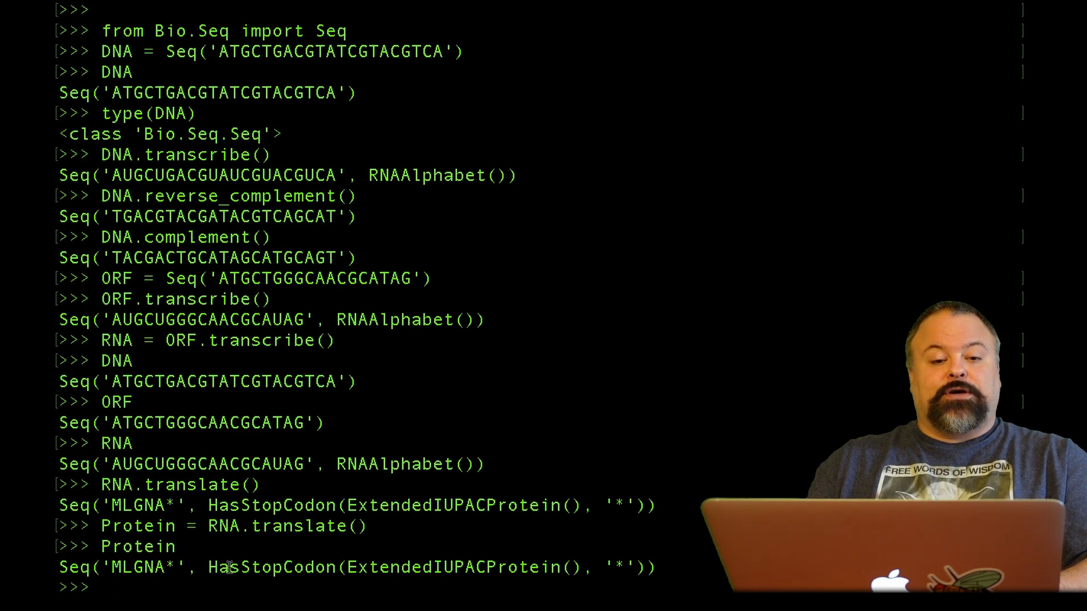
Slice DNA[3:6] to extract the codon CTG
text(DNA[)
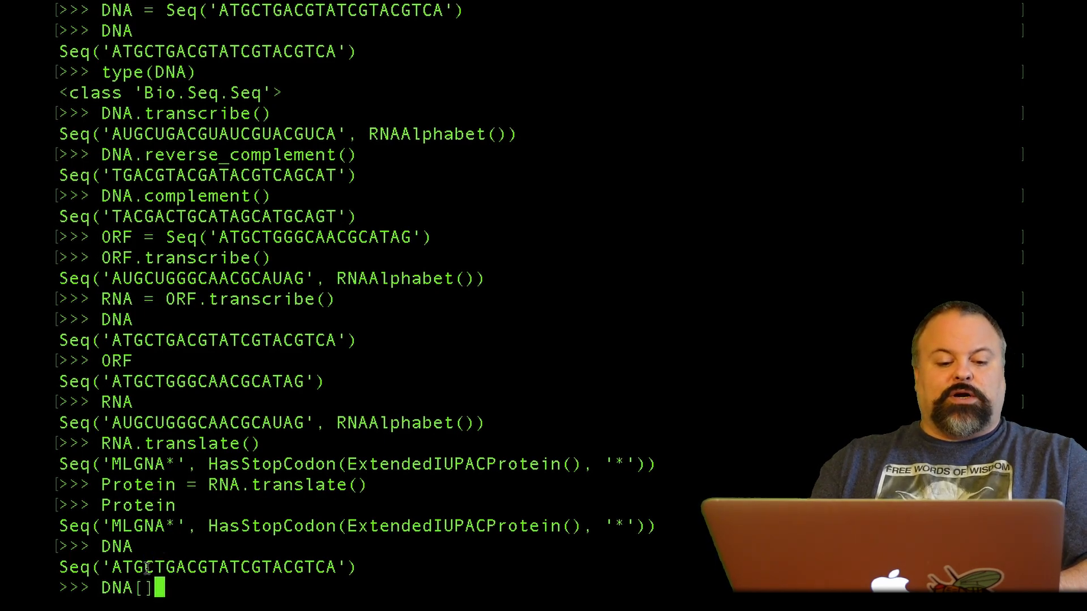
drag(130, 567, 182, 567)
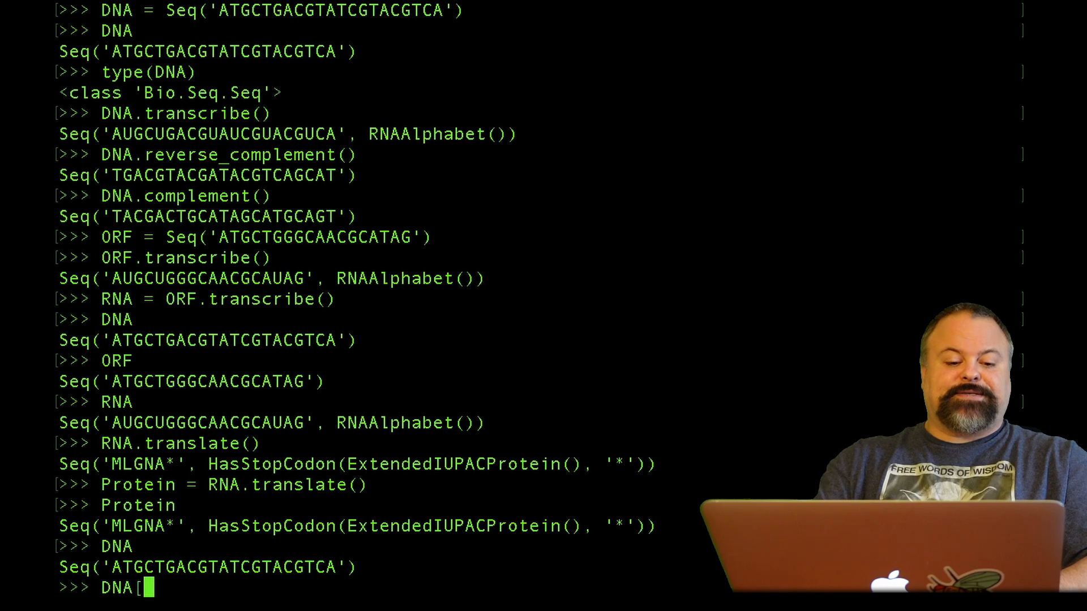
text(start:s)
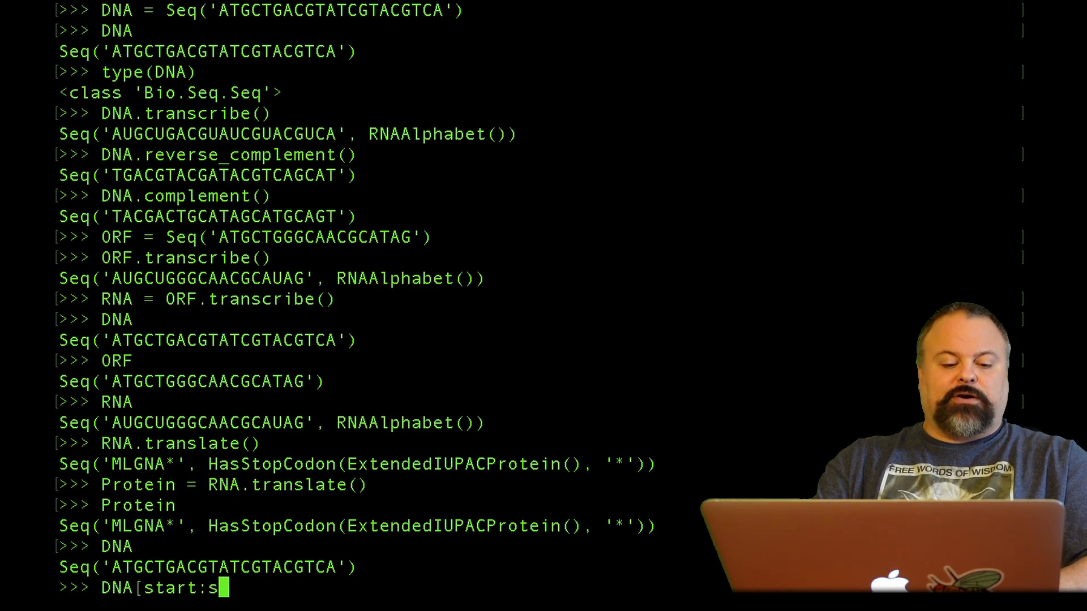
text(ne)
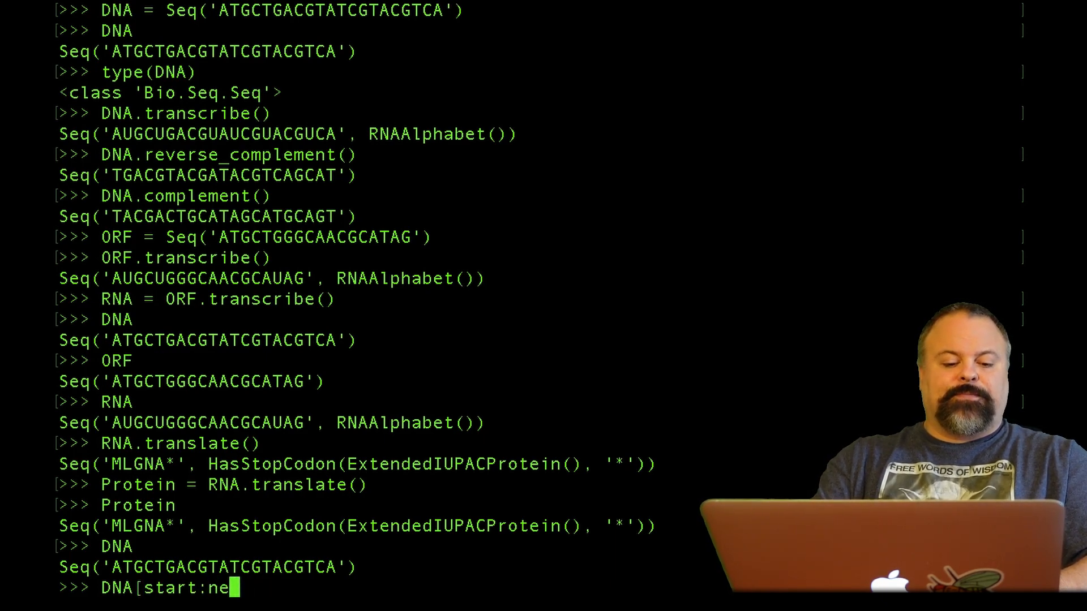
text(nd])
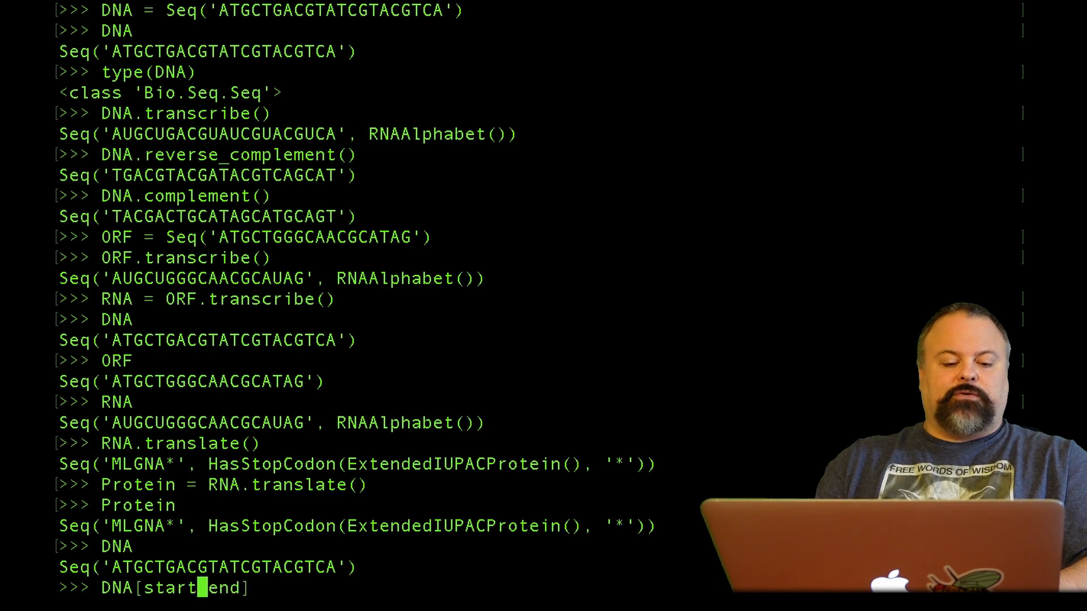
text(3:)
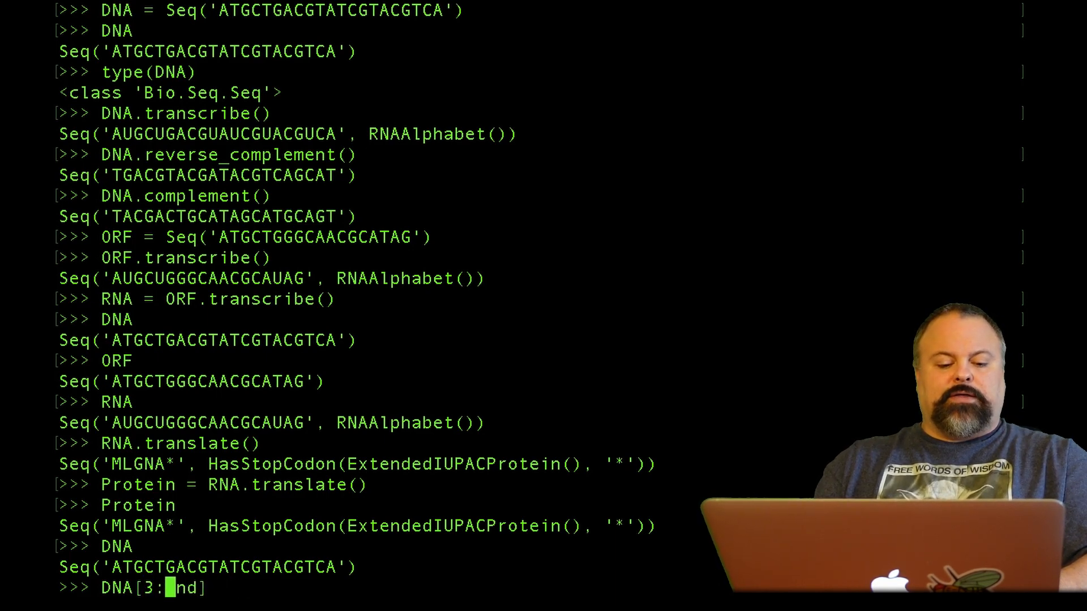
key(Backspace)
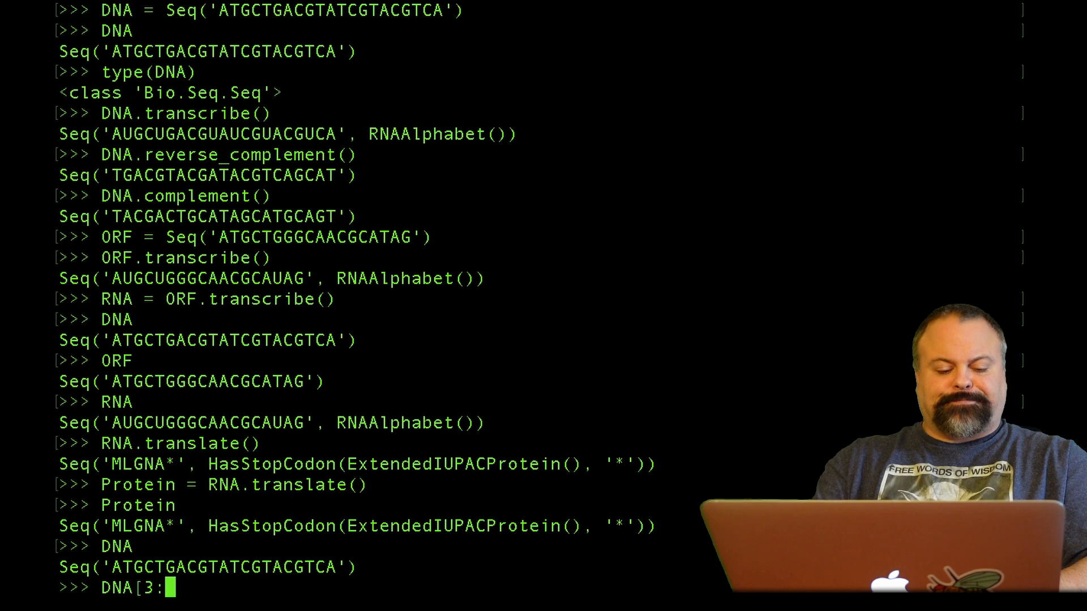
text(6])
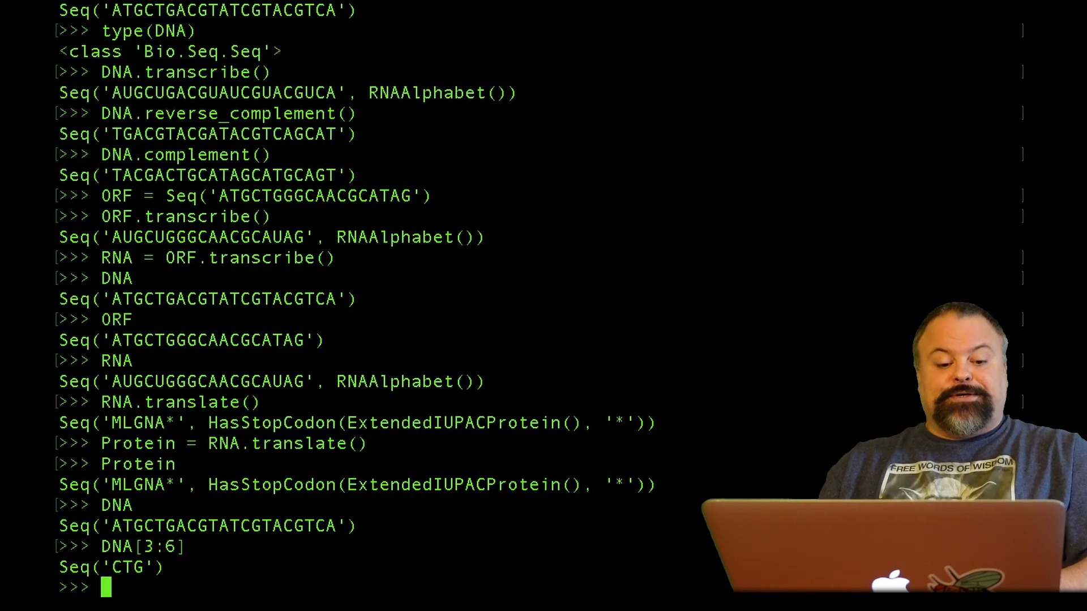
Take the stepped slice DNA[1:8:2], returning every second base TCGC
text(DNA[3:6])
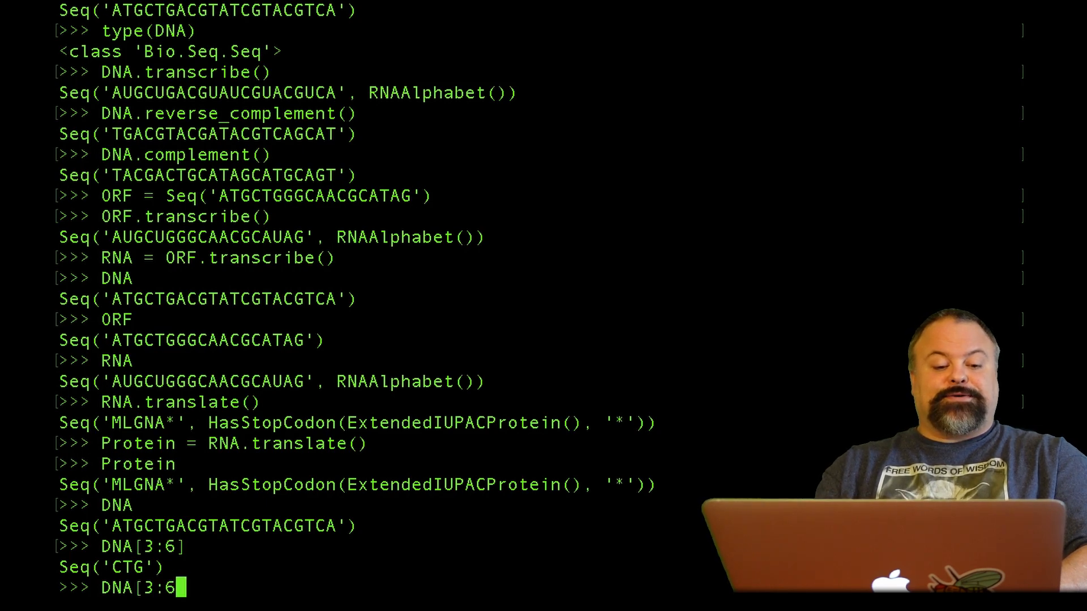
text(start)
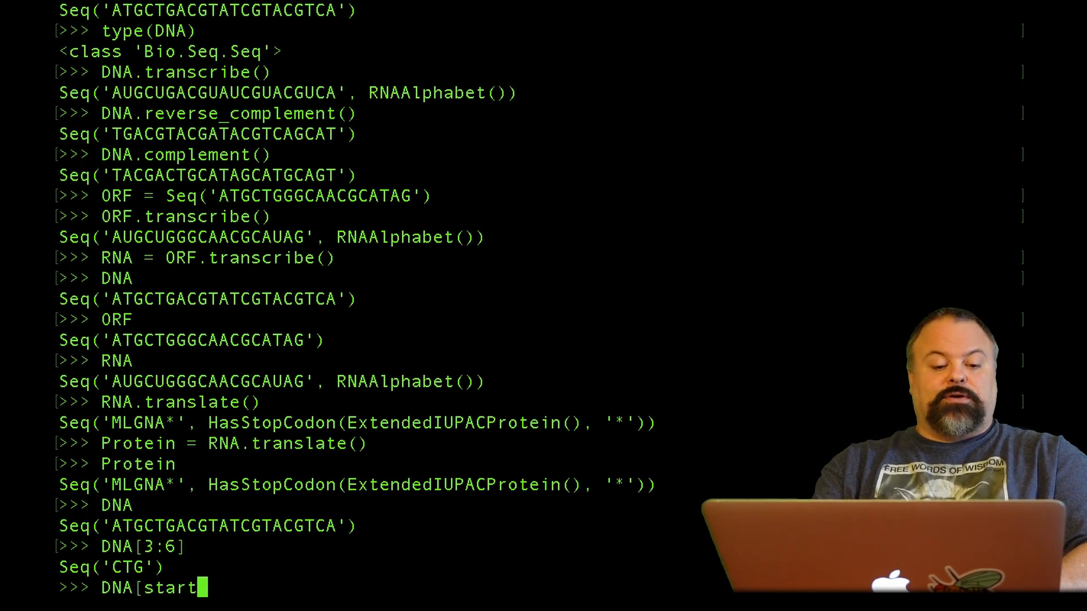
text(:end)
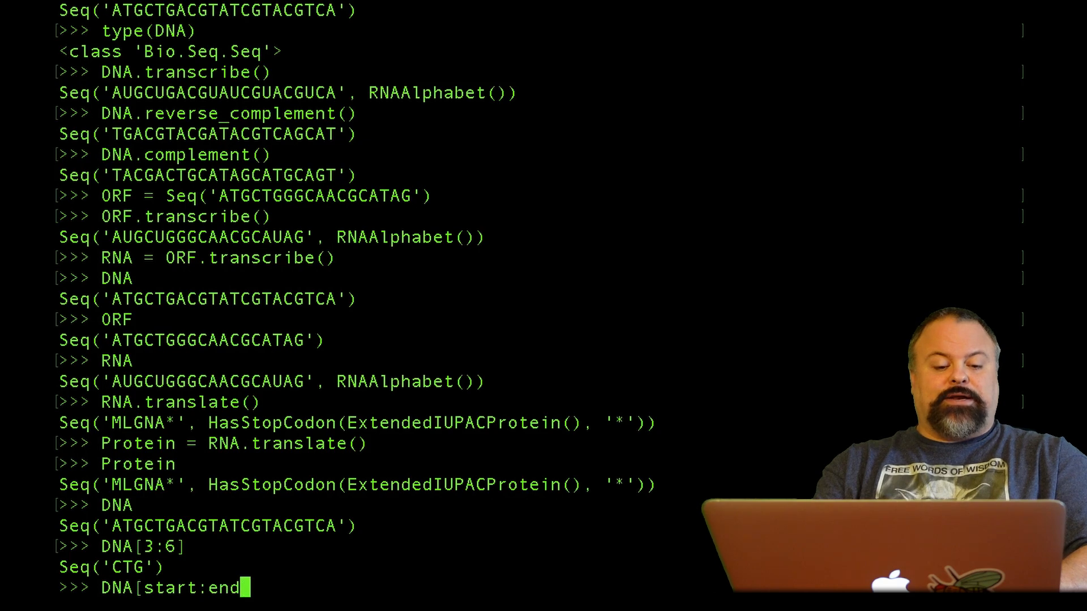
text(:step)
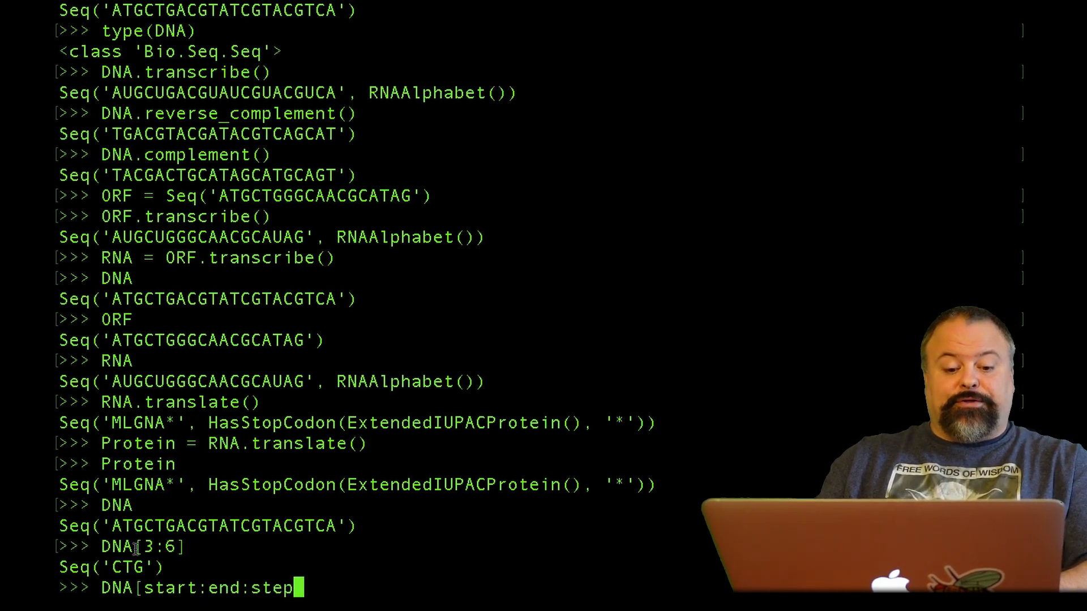
text(2])
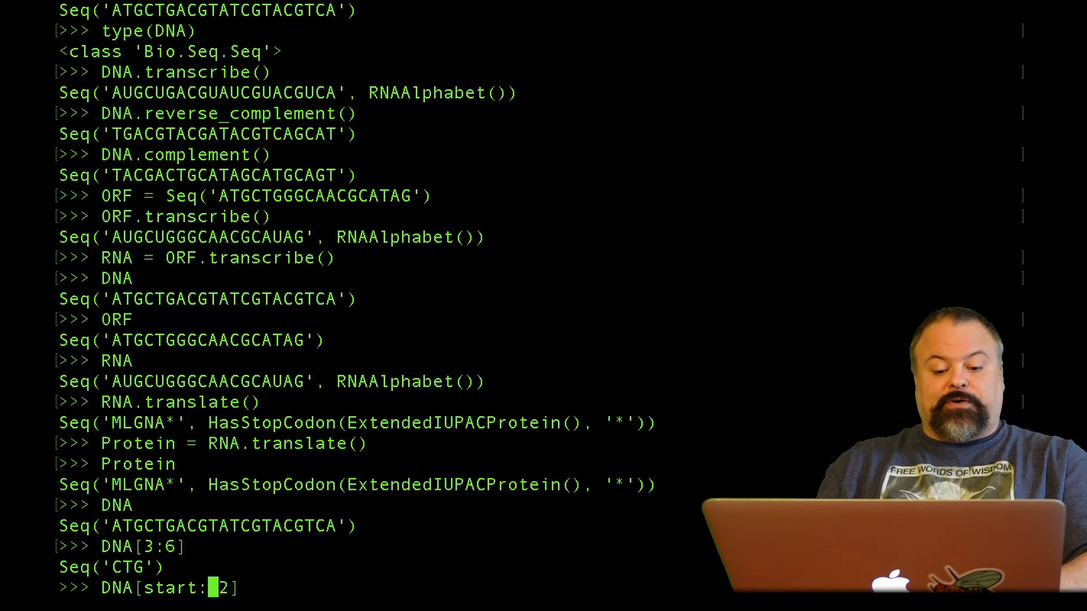
text(8)
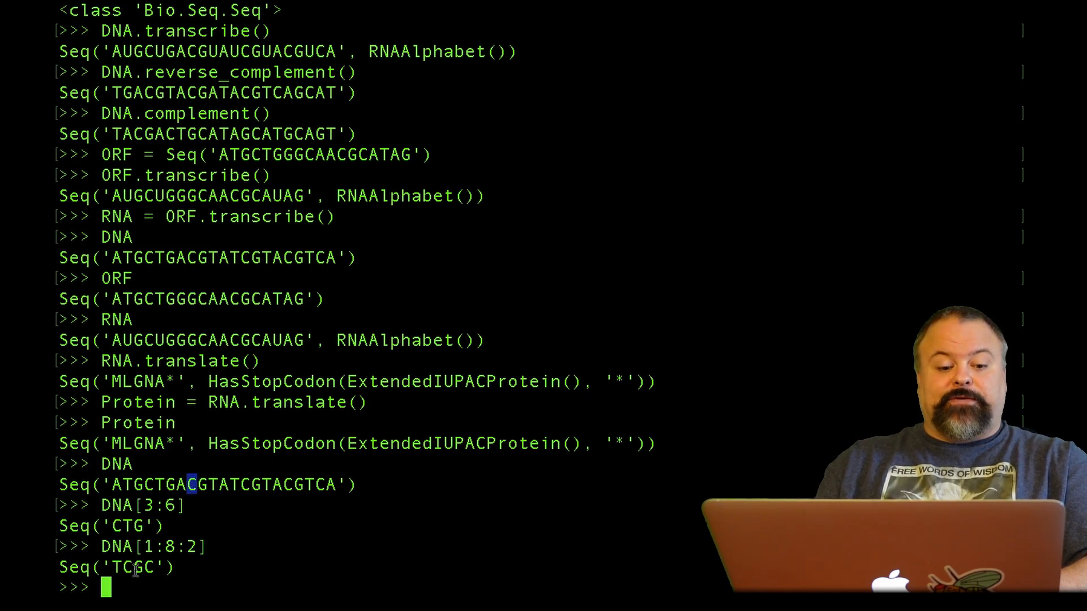
text(DNA[1:8:2)
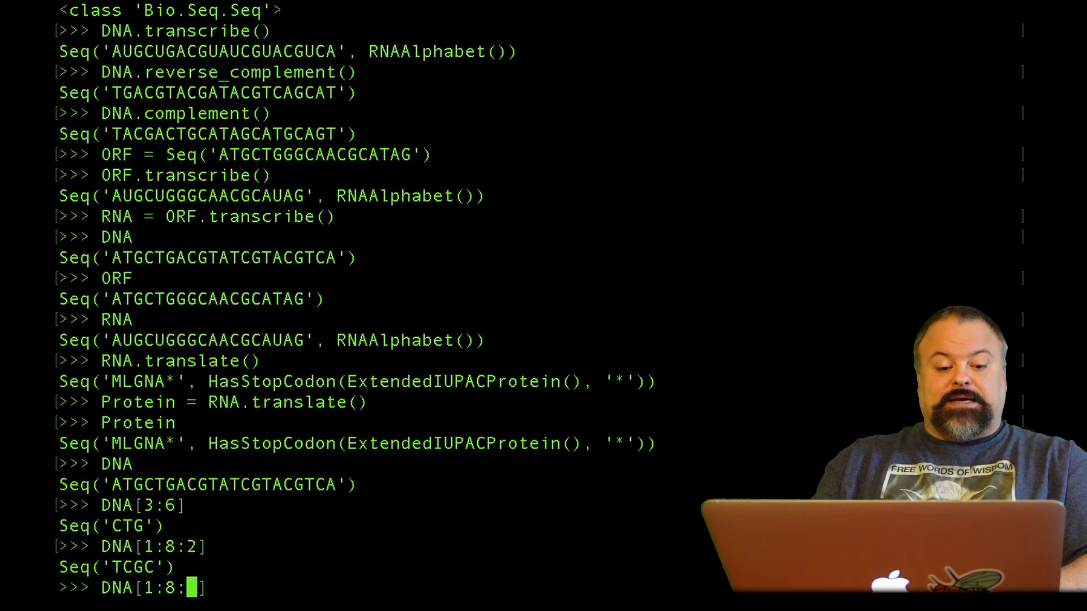
Reverse DNA with [::-1], then slice DNA[11:2:-1] to get TATGCAGTC
text(-1)
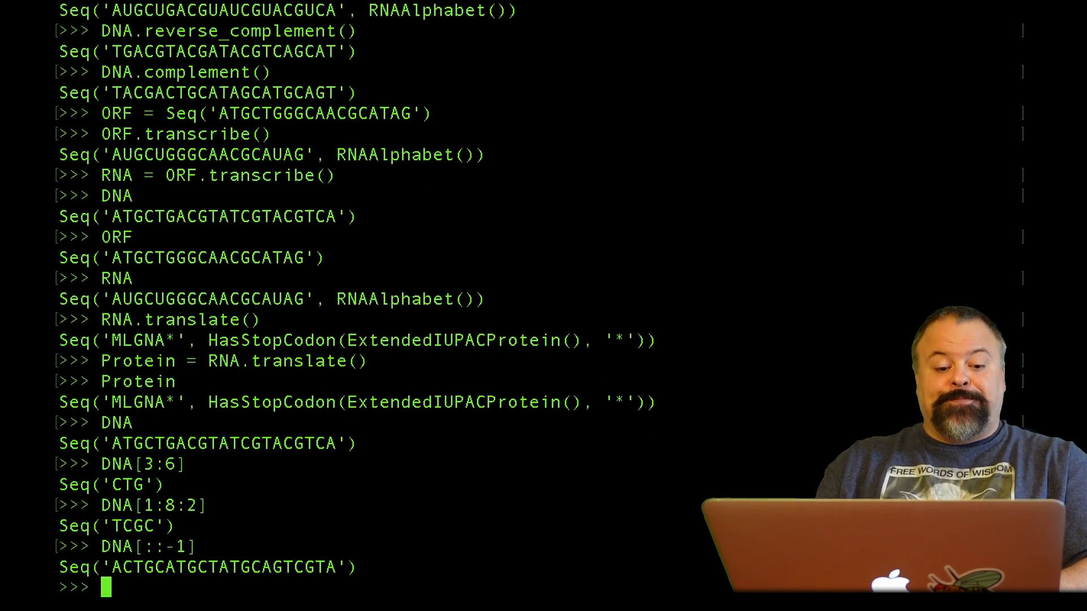
text(DNA[::-1])
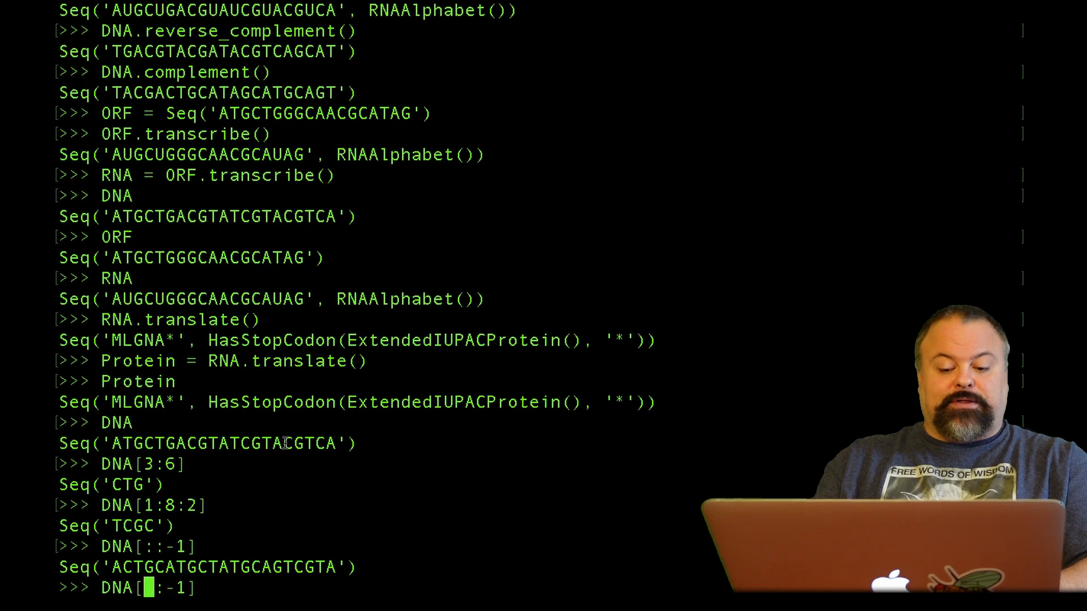
text(11)
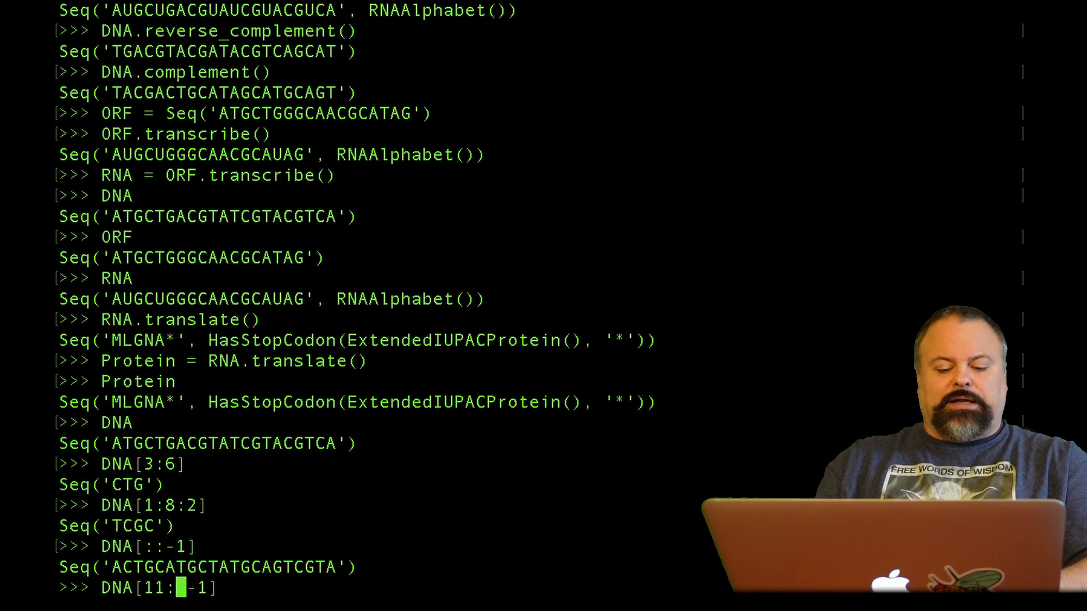
text(2:)
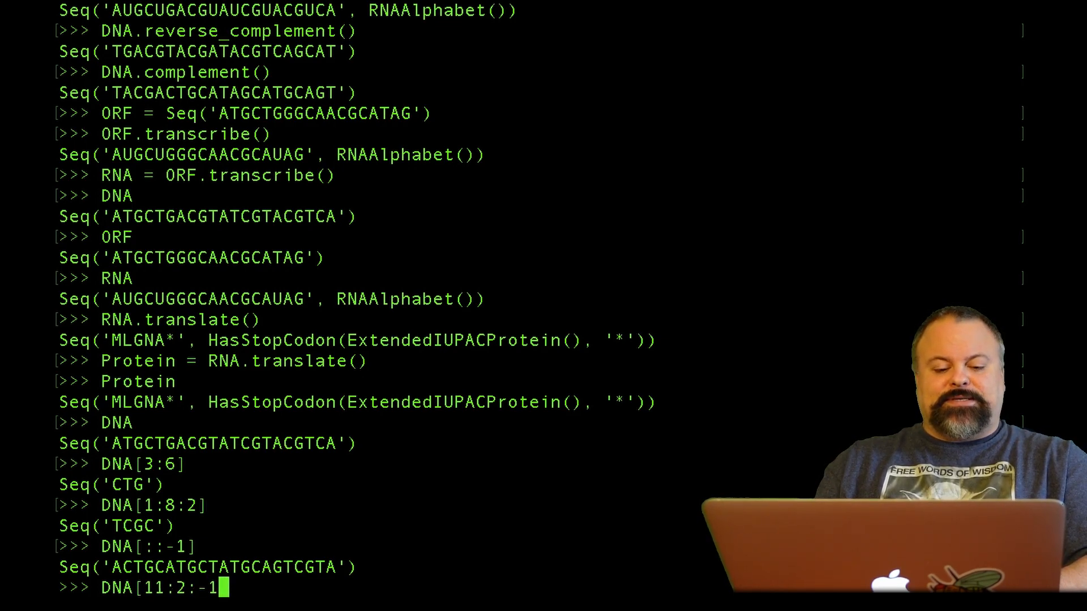
key(enter)
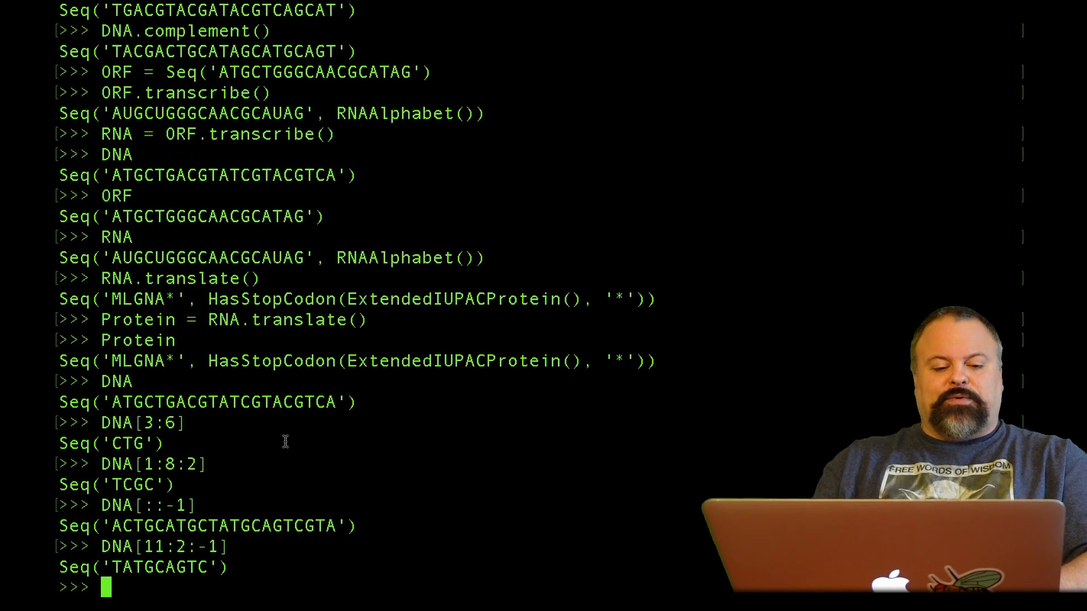
drag(177, 402, 241, 402)
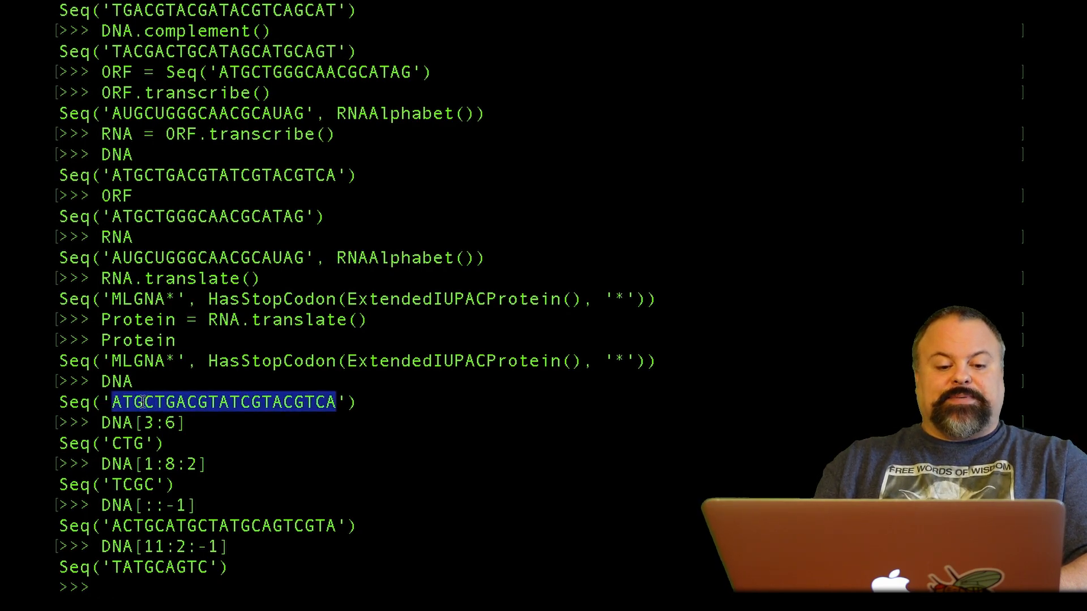
Reverse-slice DNA[len(DNA)-1:0:-1], highlighting the dropped first base A
text(ATGCTGACGTATCGTACGTC)
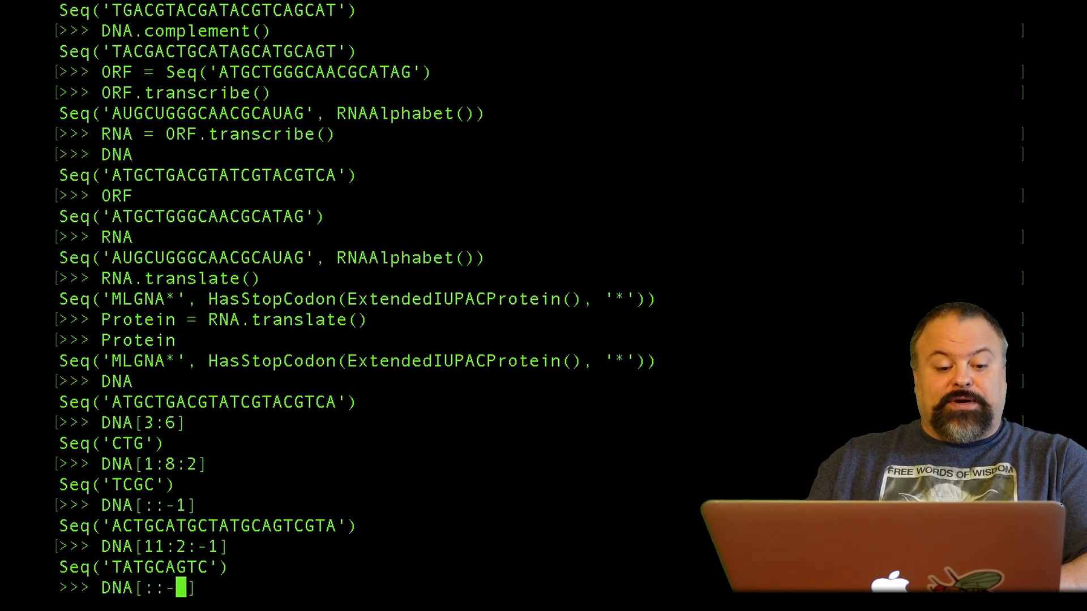
text(len()
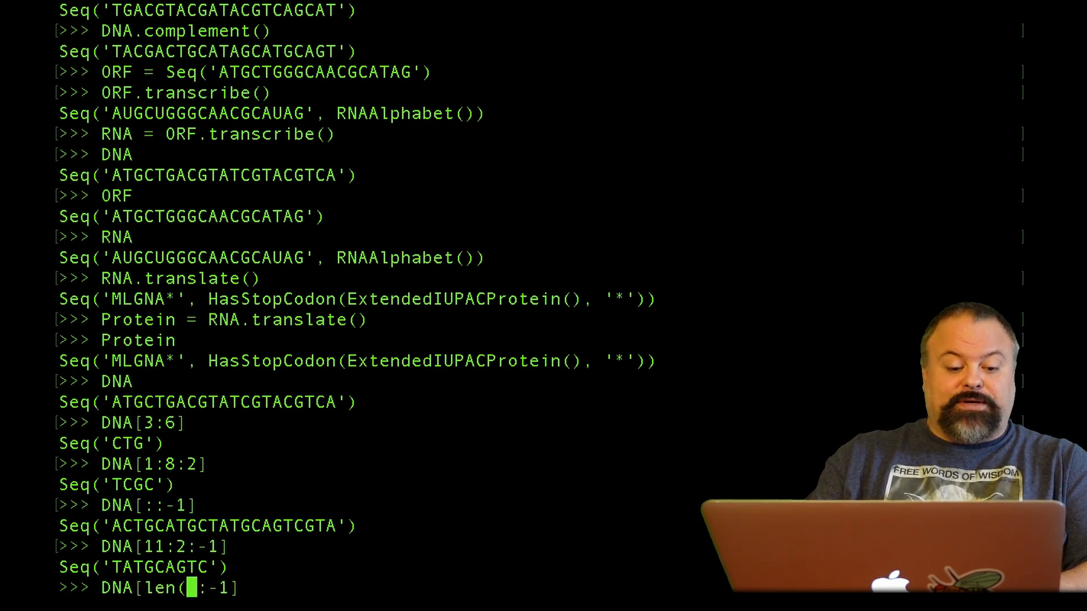
text(DNA)
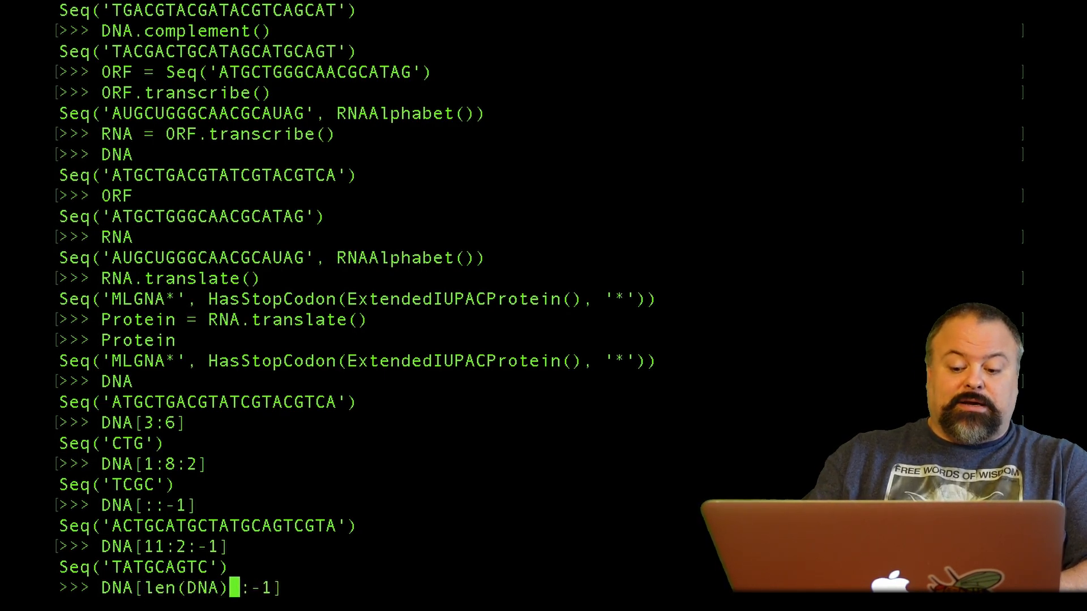
text(-1::1)
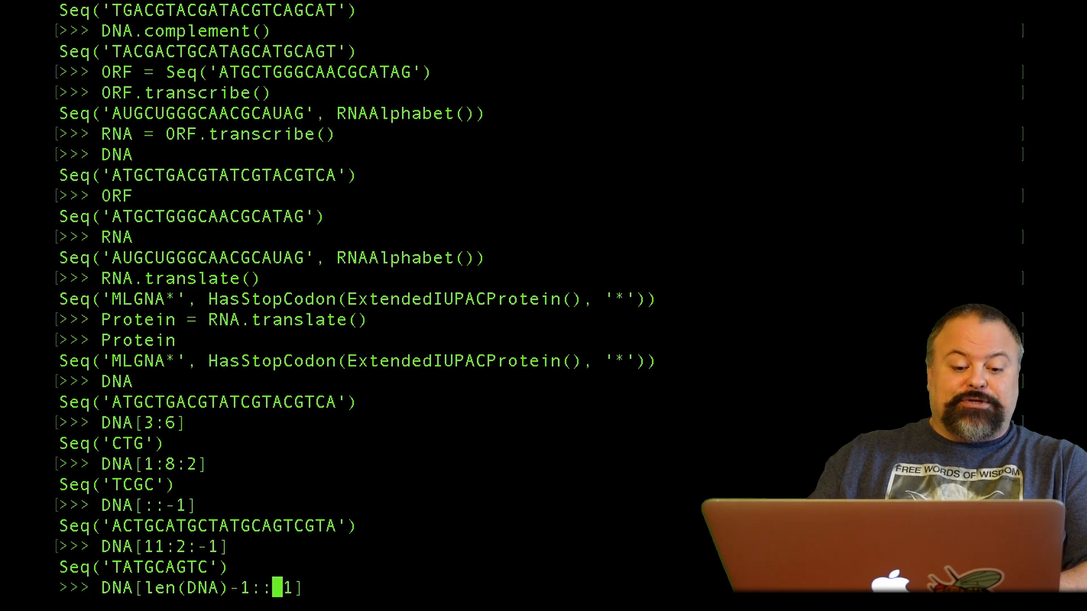
text(-1)
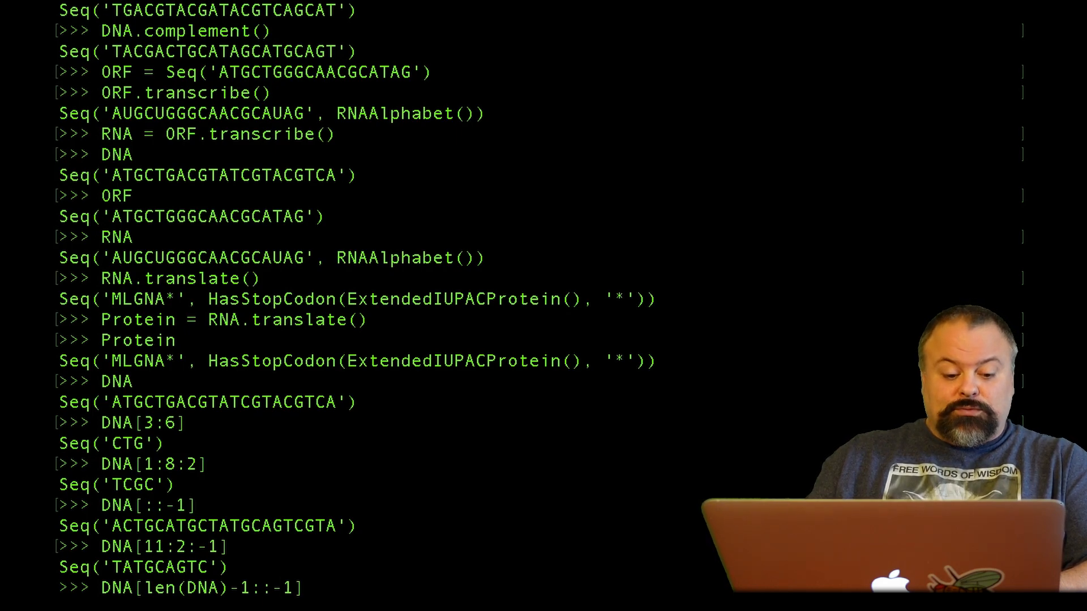
text(:0)
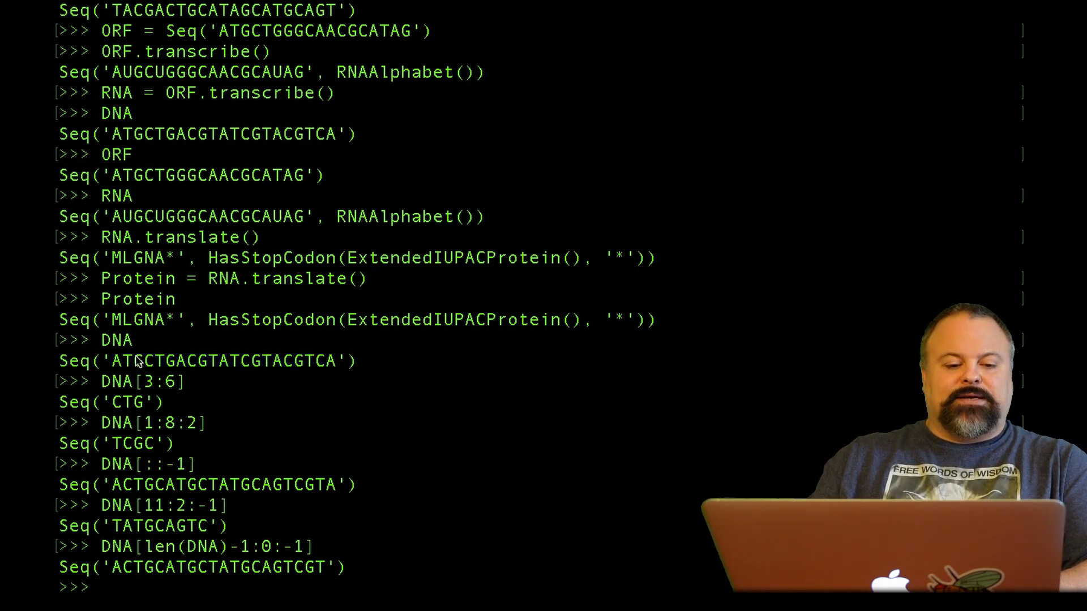
double_click(115, 361)
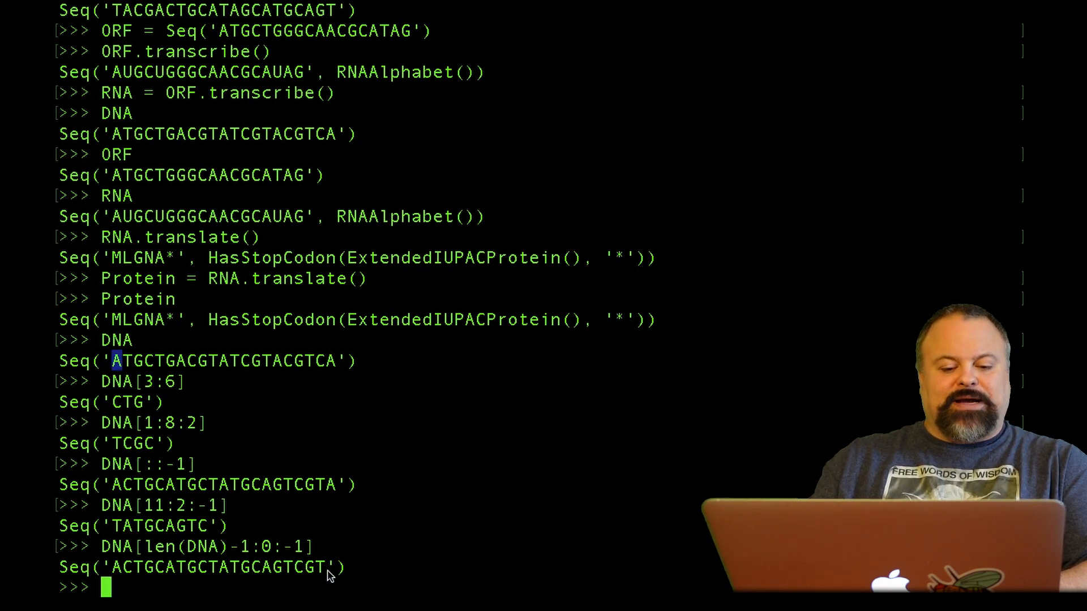
Re-run the len(DNA)-based reverse slice and edit its stop value to -1
text(DNA[len(DNA)-1:0:-1])
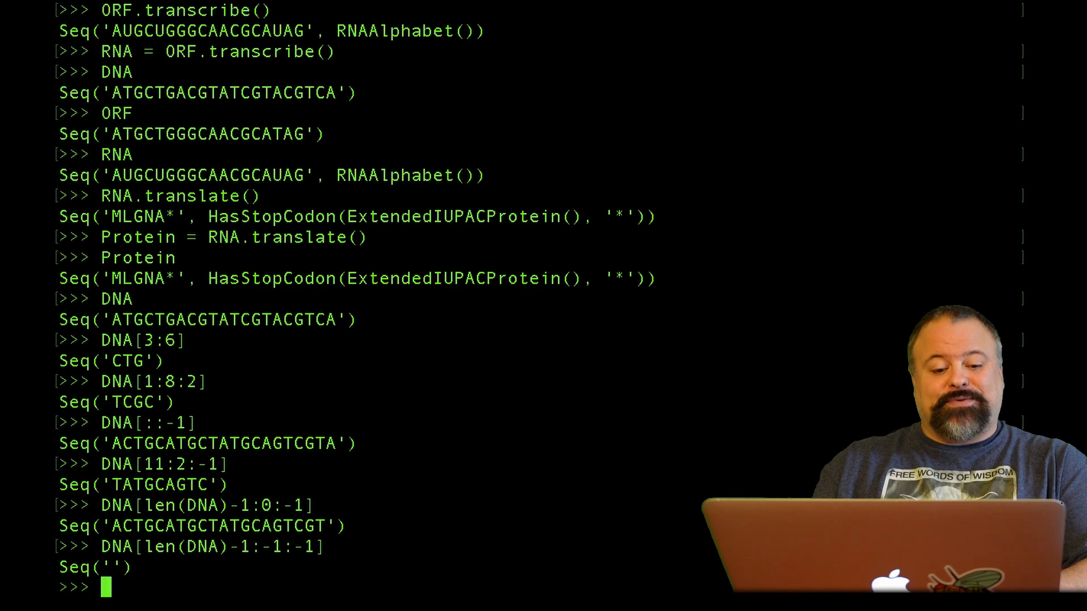
double_click(183, 546)
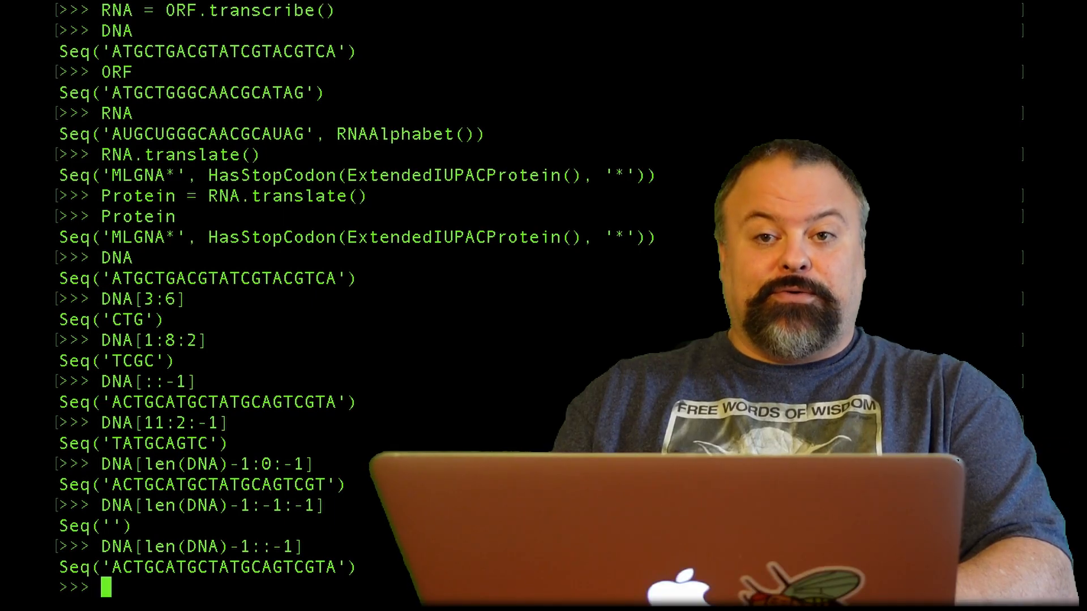
text(DNA[len(DNA)-1:-1])
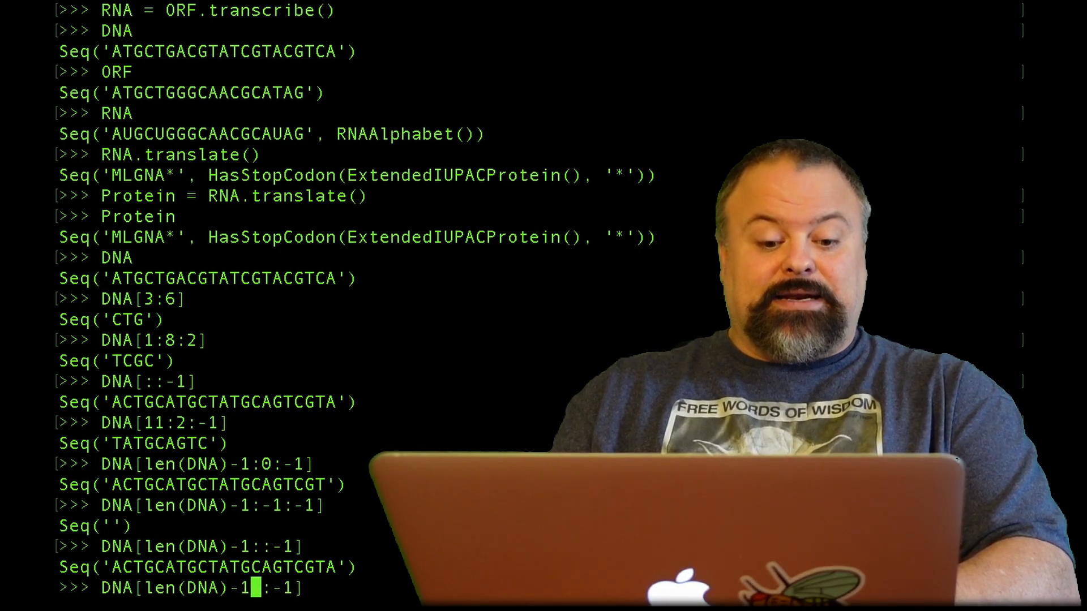